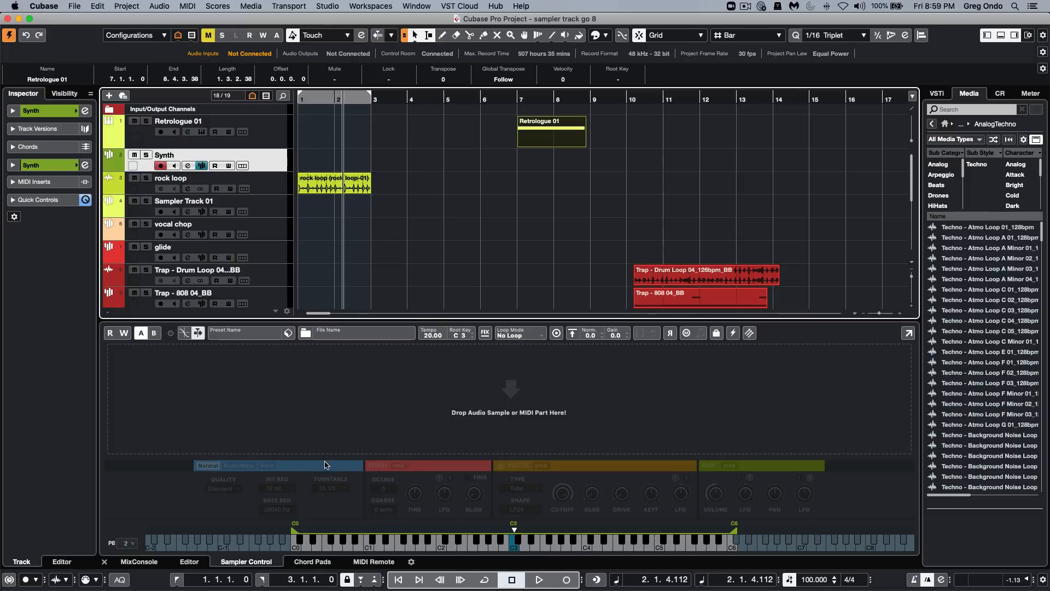
mouse_move(533, 469)
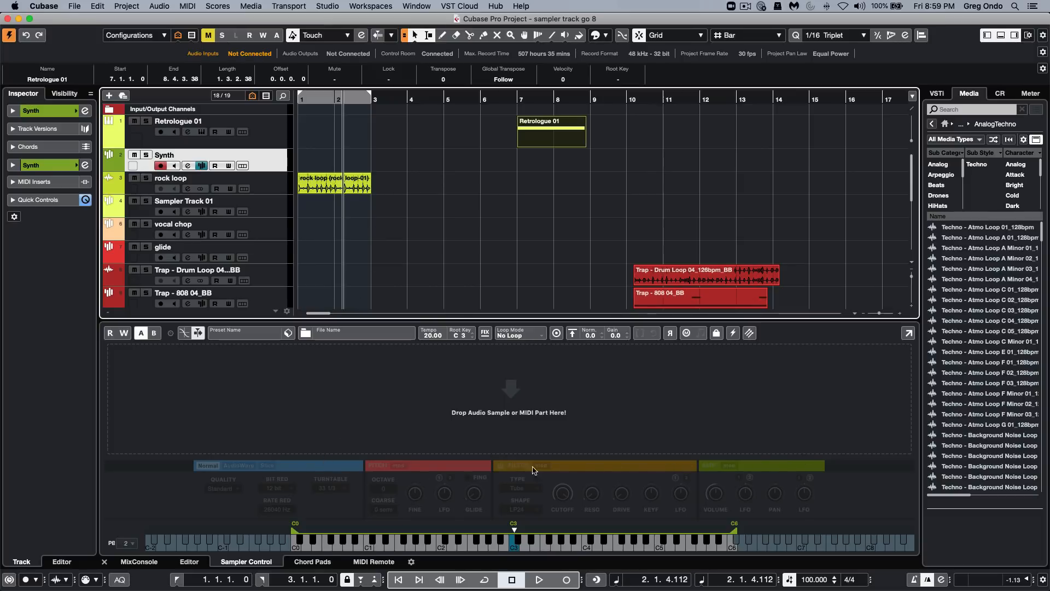
mouse_move(794, 486)
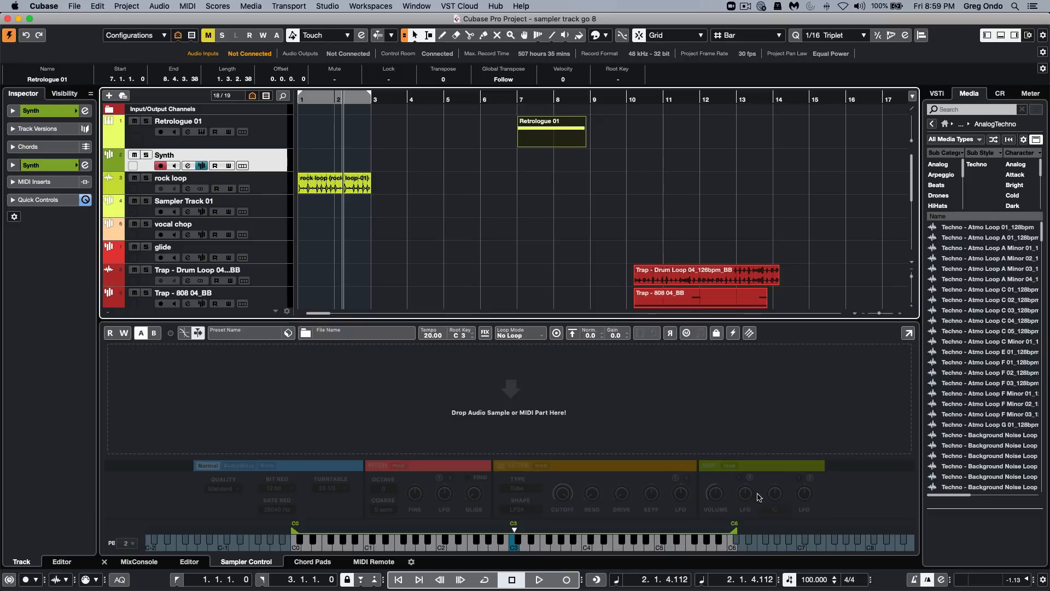
mouse_move(727, 496)
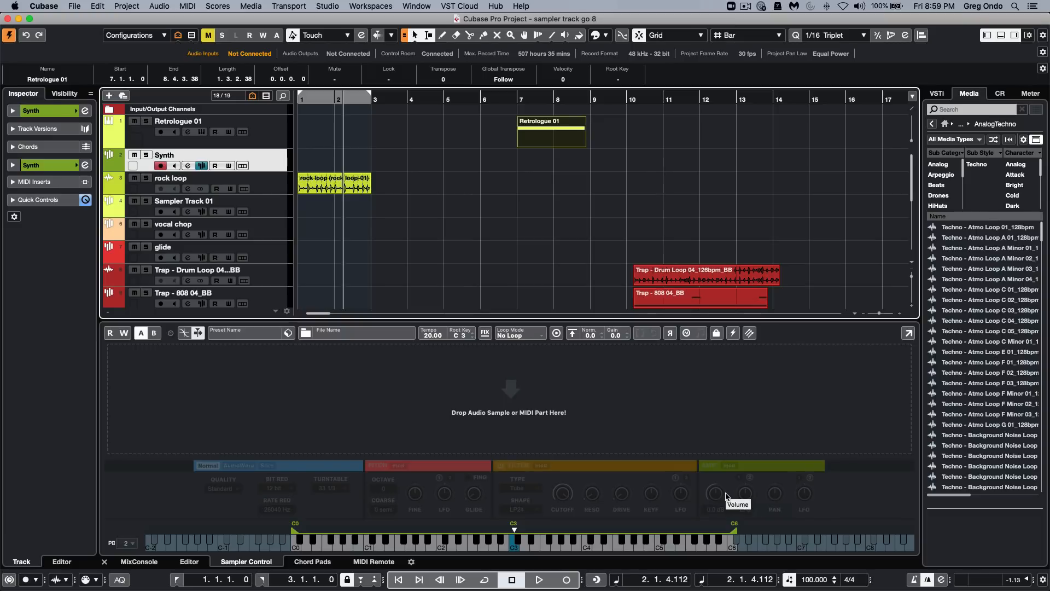
mouse_move(601, 397)
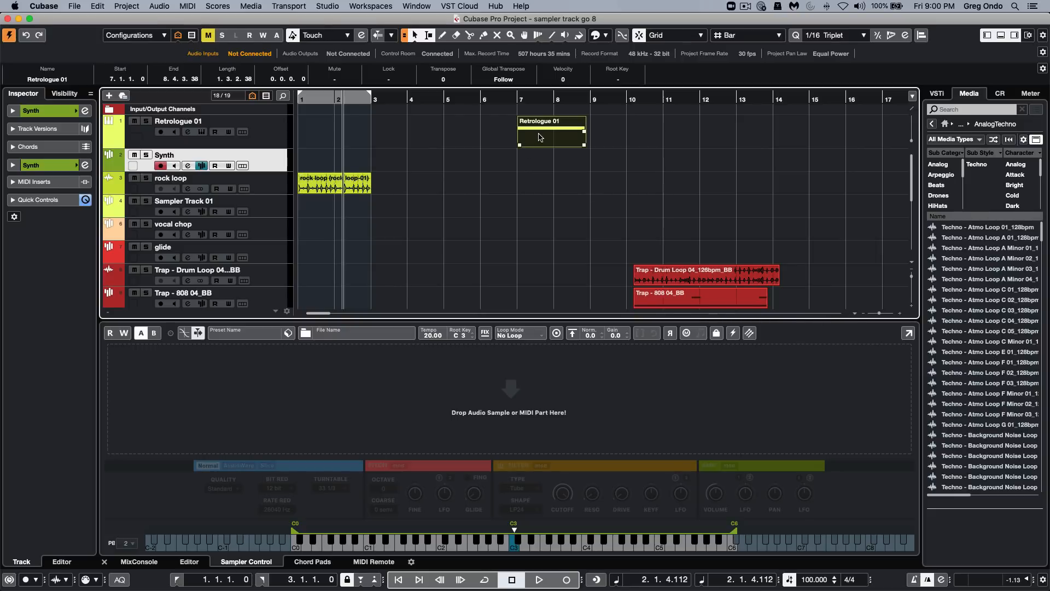
mouse_move(546, 140)
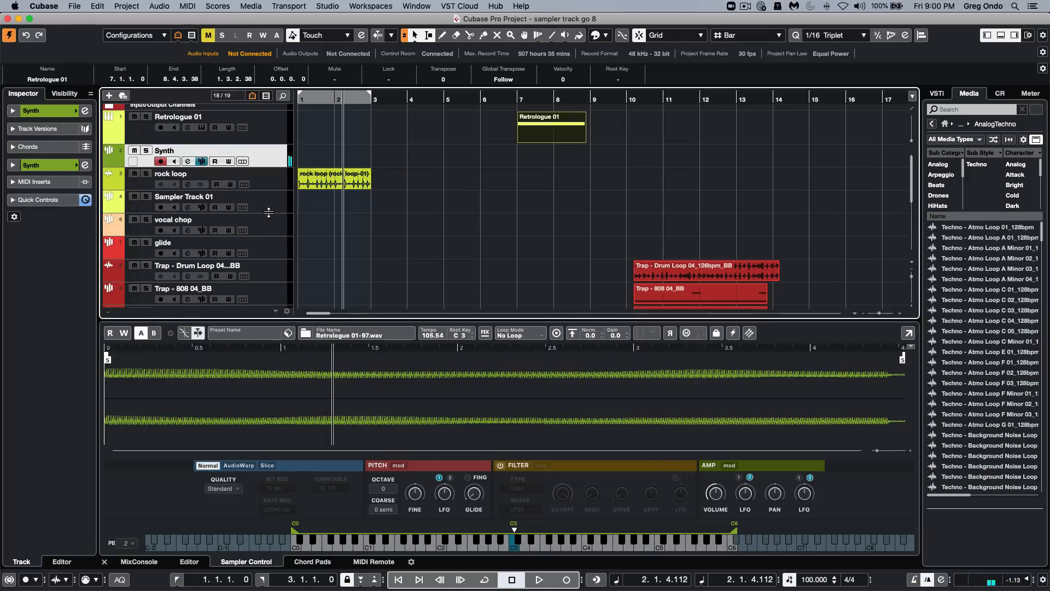
mouse_move(438, 341)
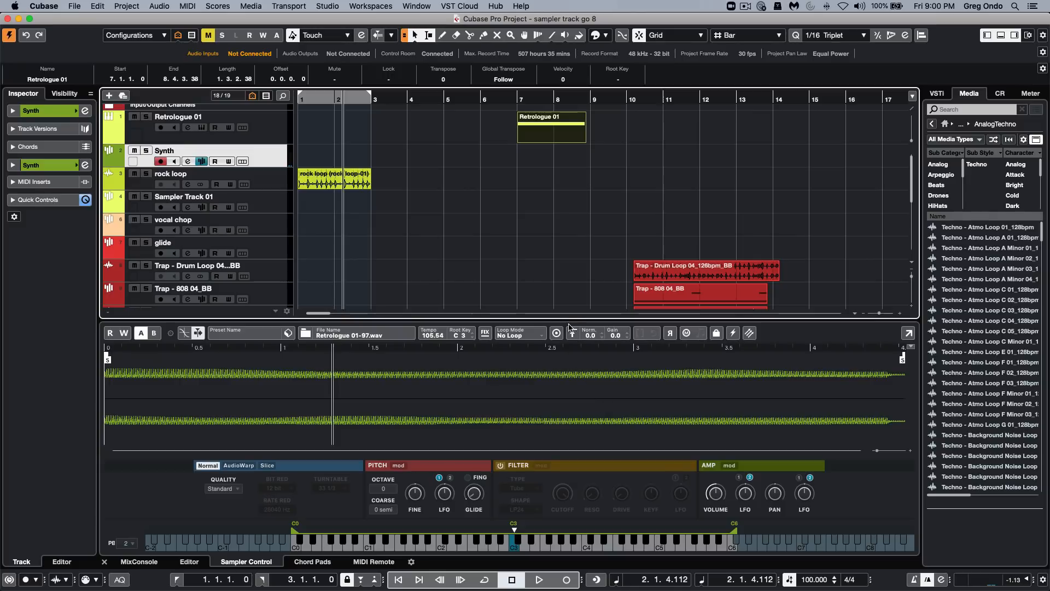
Step: Normalize the Retrologue 01 sample, raising its gain to 11.2 dB
left_click(572, 333)
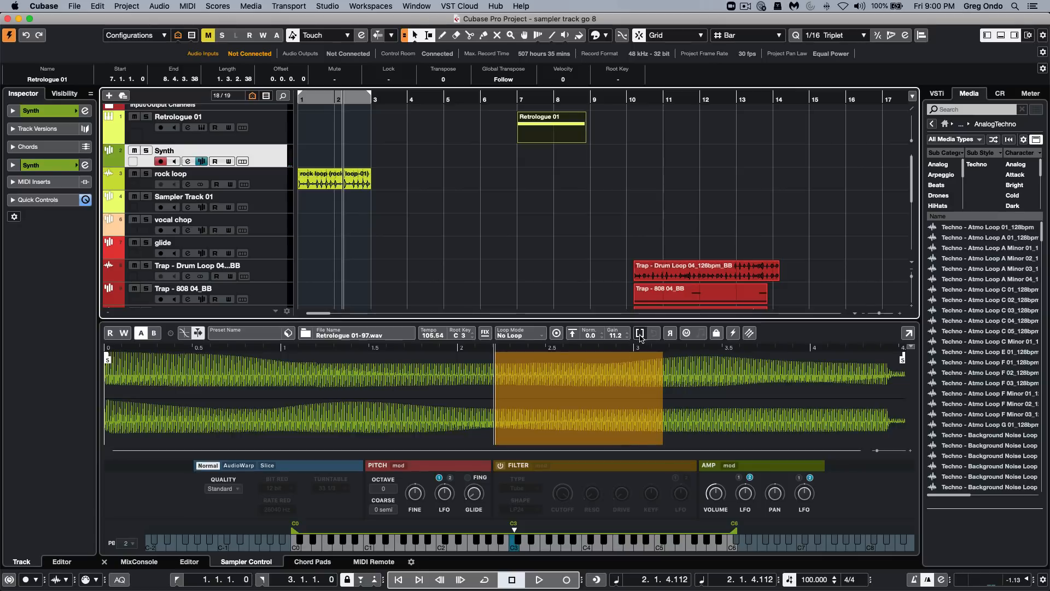
mouse_move(641, 333)
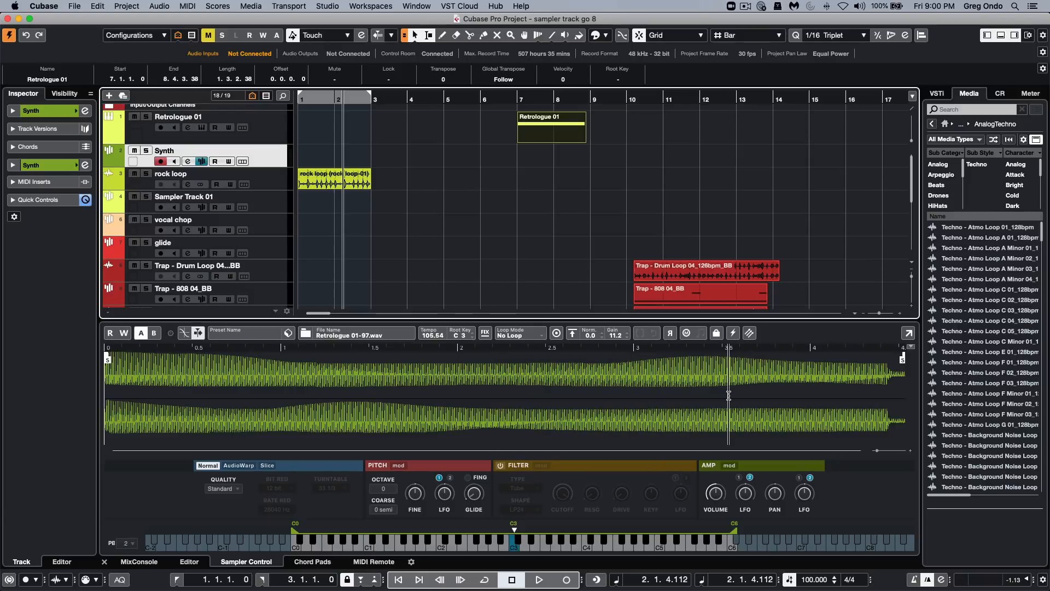
mouse_move(262, 434)
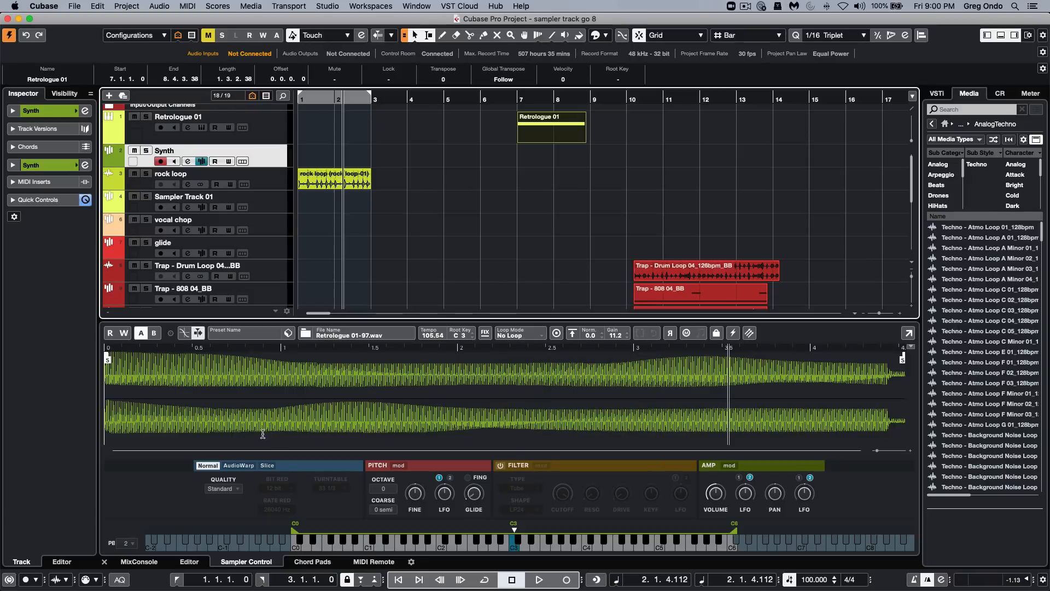
left_click(224, 488)
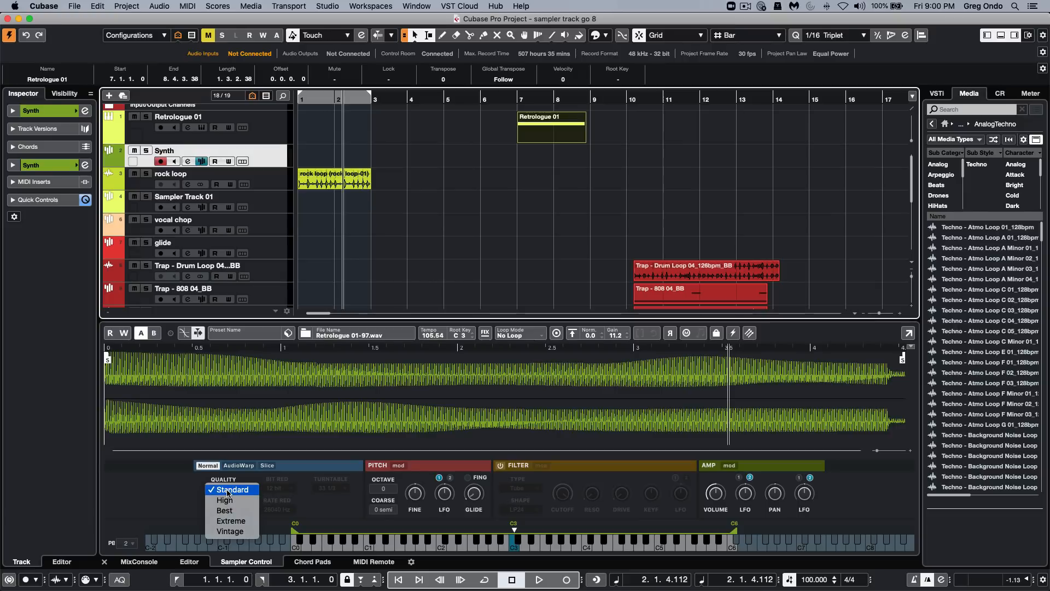
mouse_move(225, 500)
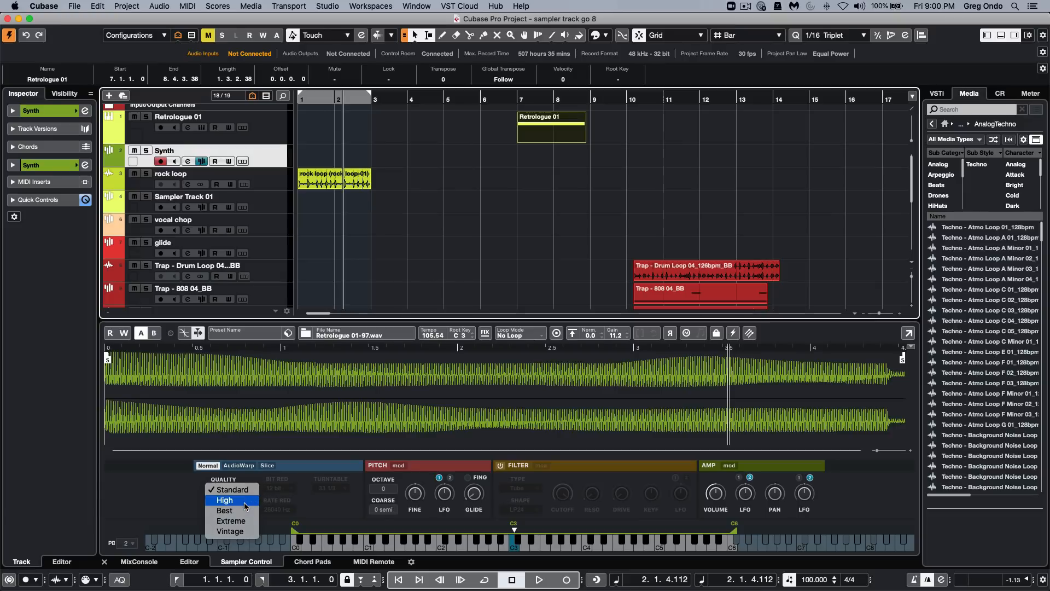
mouse_move(231, 521)
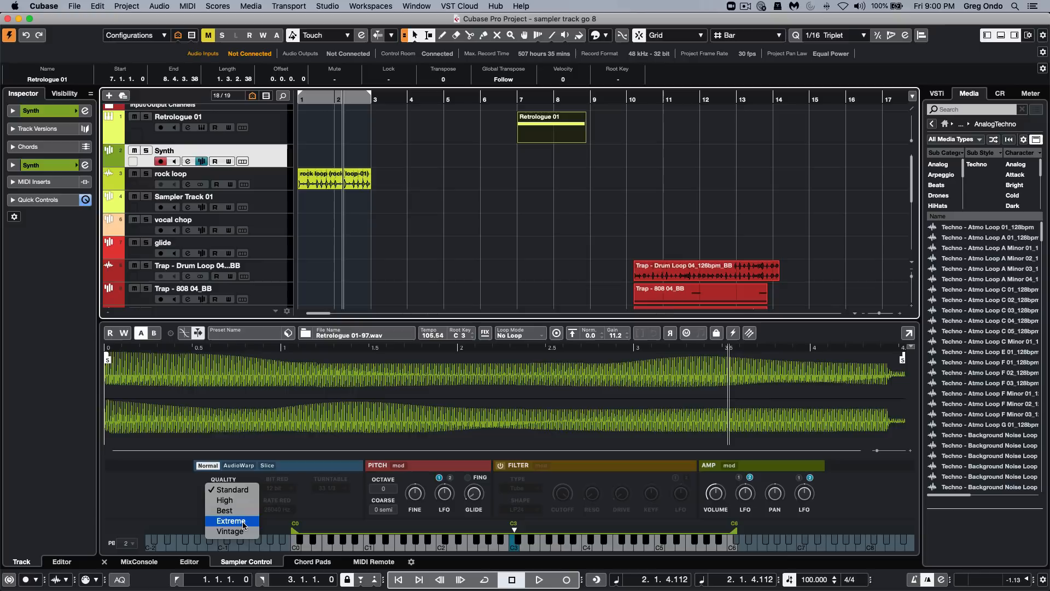
mouse_move(230, 531)
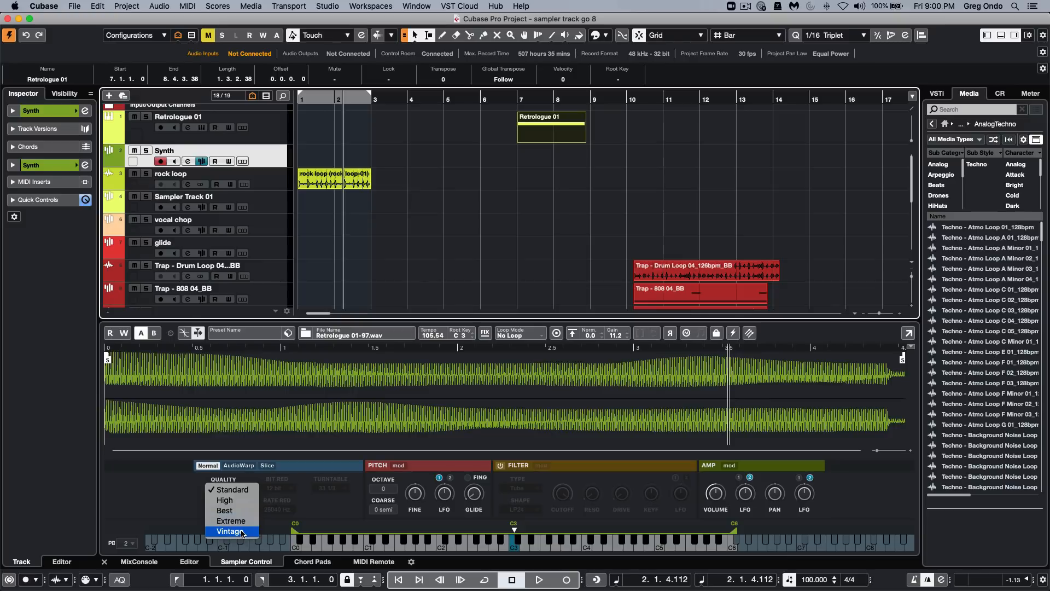
mouse_move(328, 215)
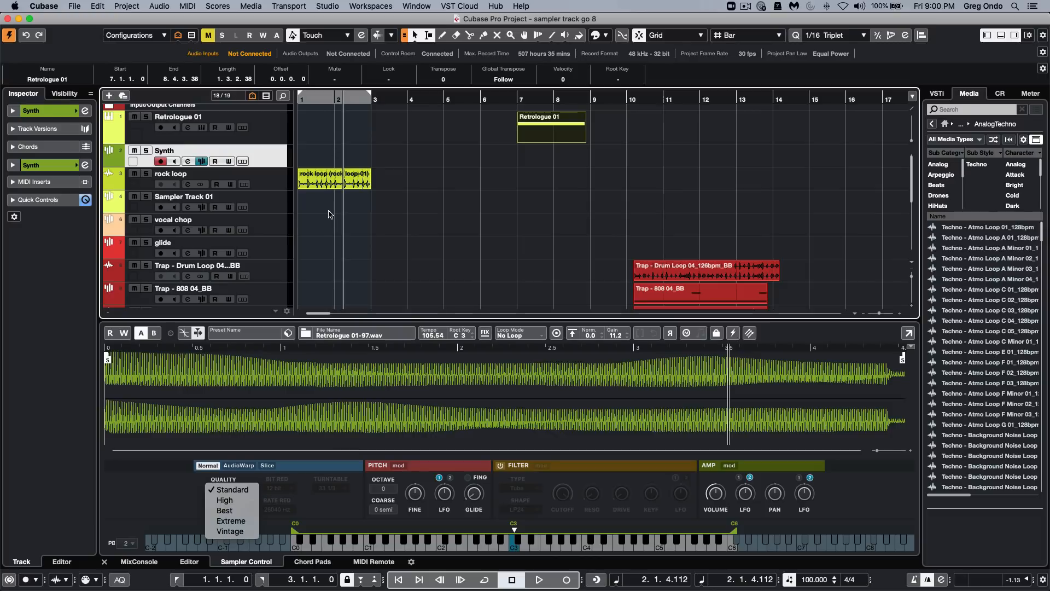
left_click(233, 489)
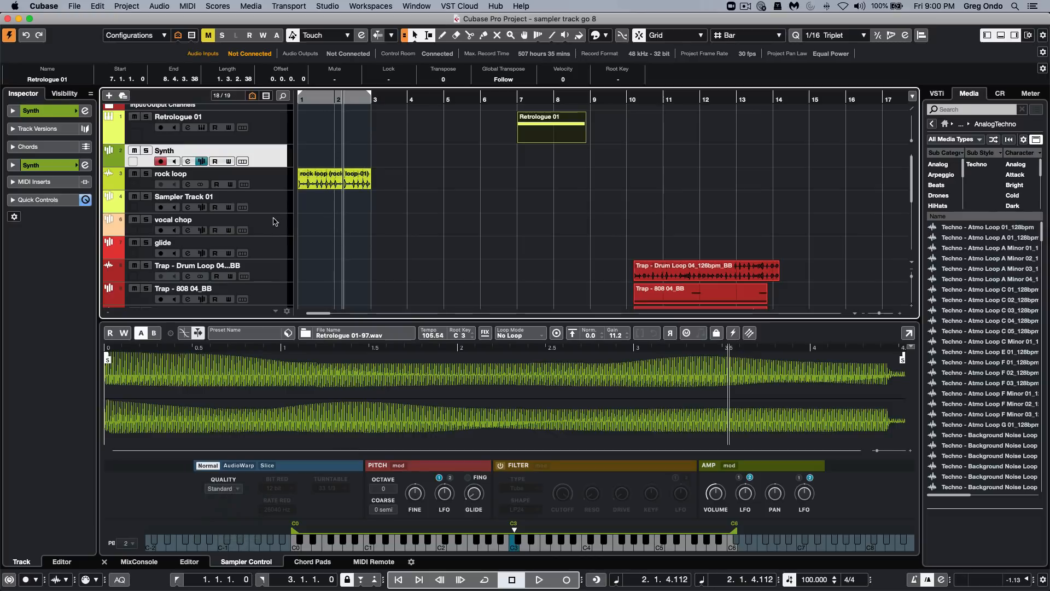
Step: Select Sampler Track 01 and set its rock loop sample to AudioWarp playback
left_click(184, 197)
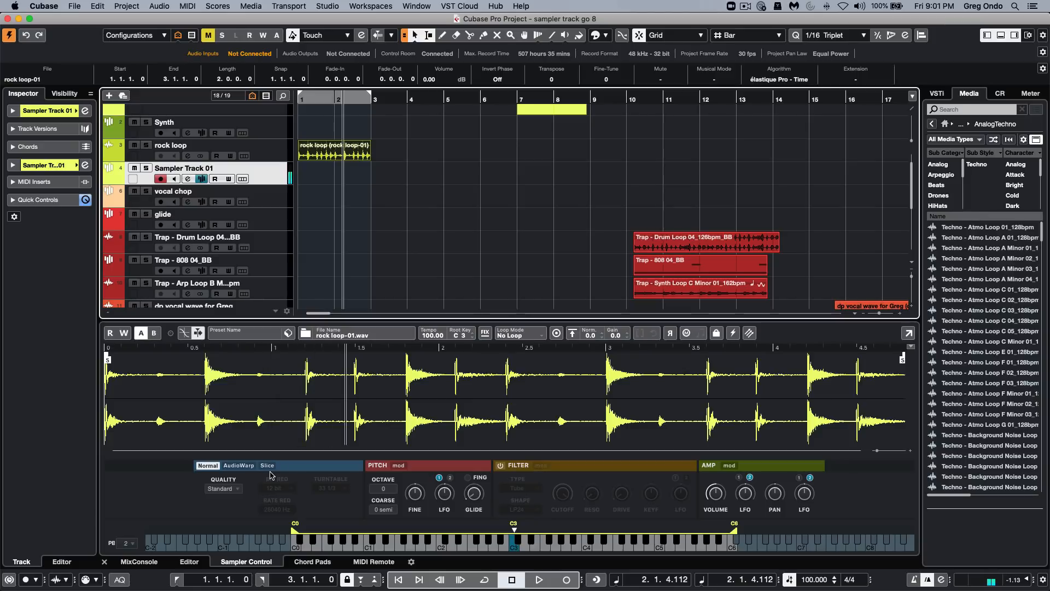
mouse_move(271, 475)
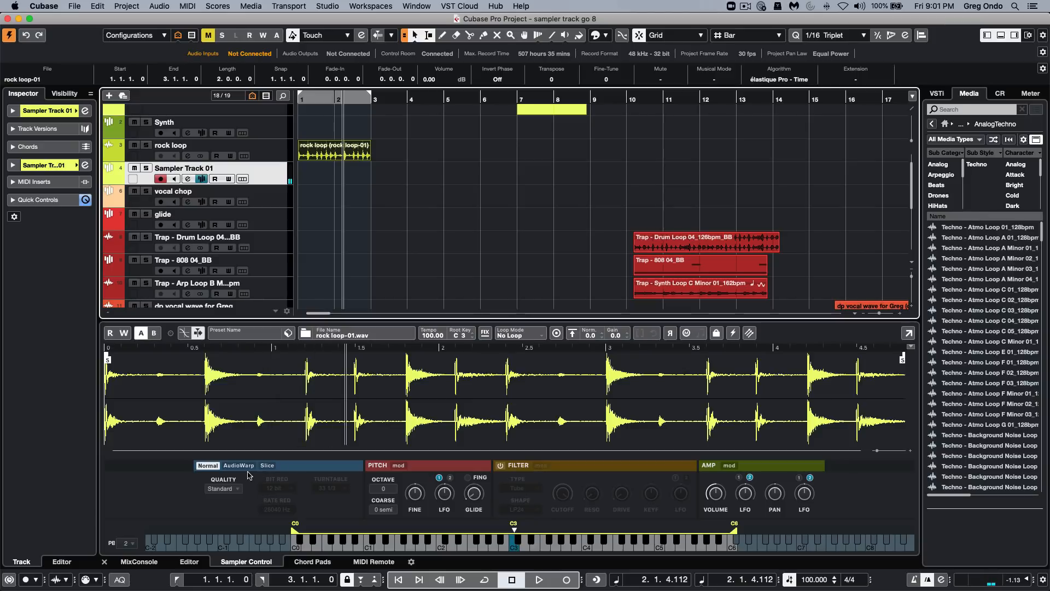
left_click(238, 465)
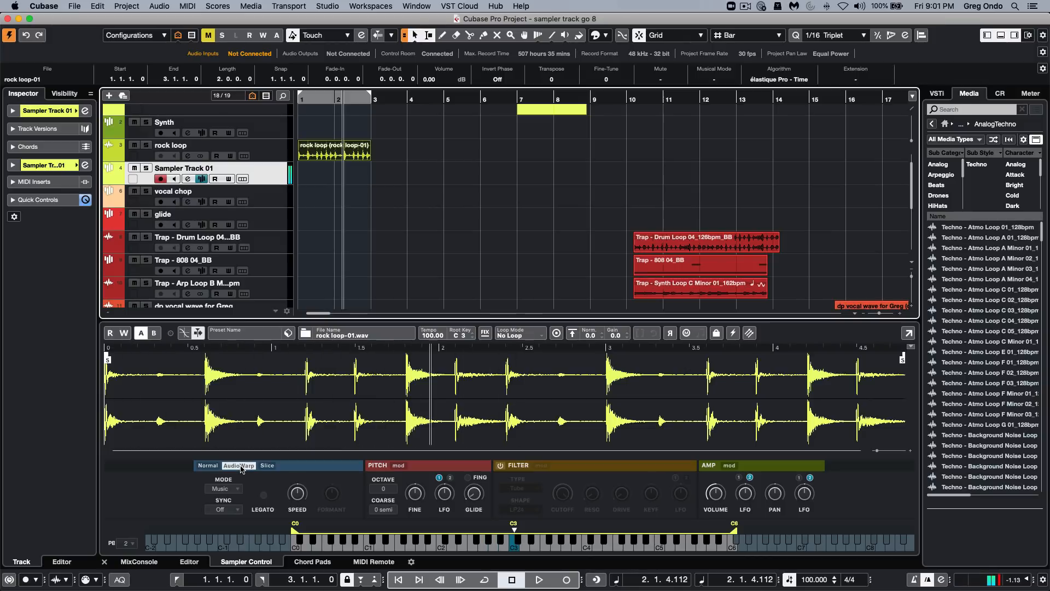
Step: Switch the rock loop to Slice mode using Transient slice detection
left_click(266, 465)
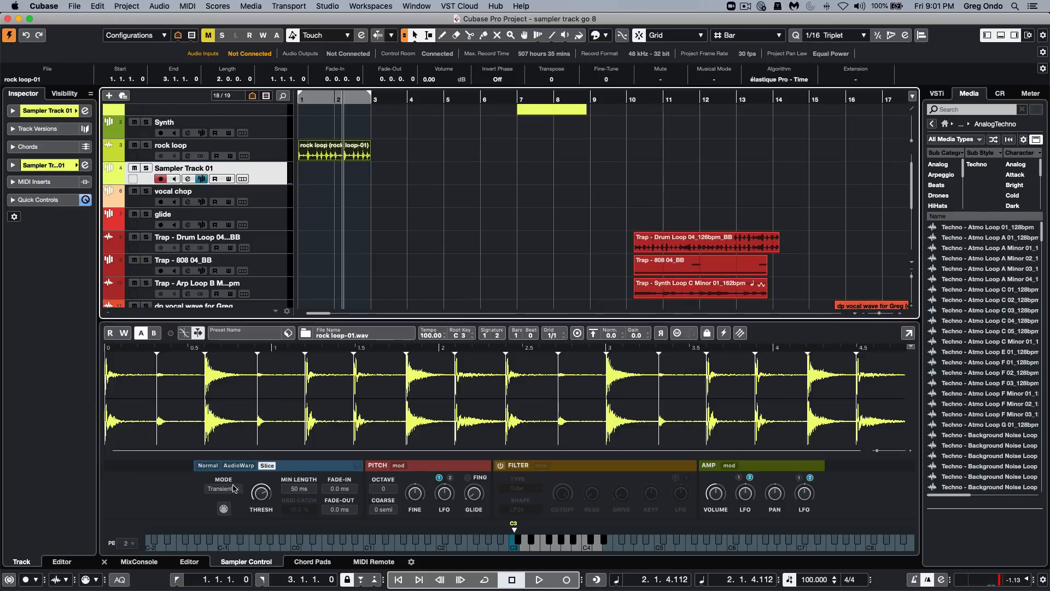
left_click(227, 488)
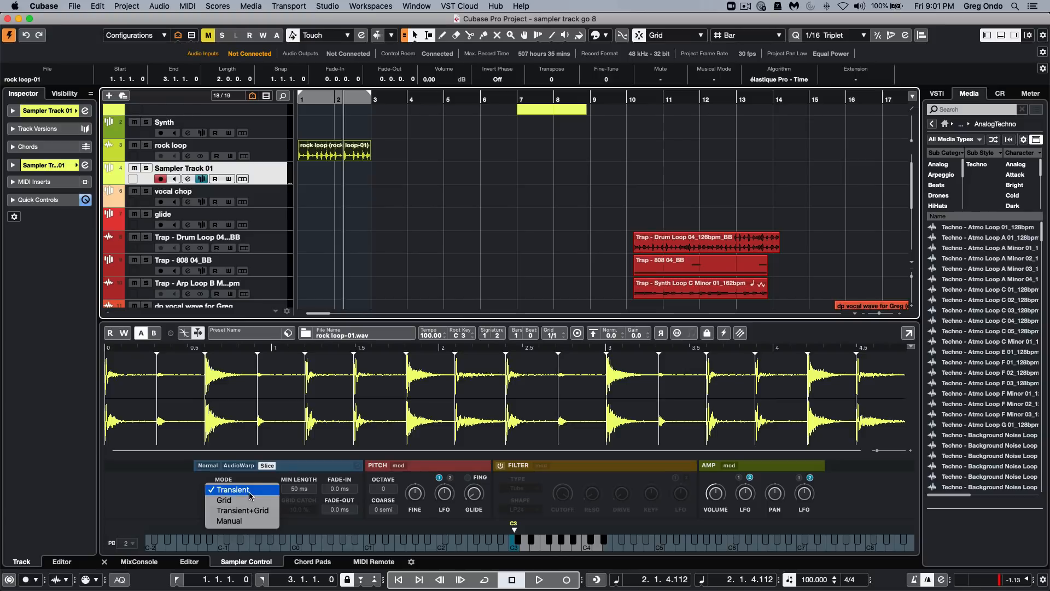
mouse_move(243, 510)
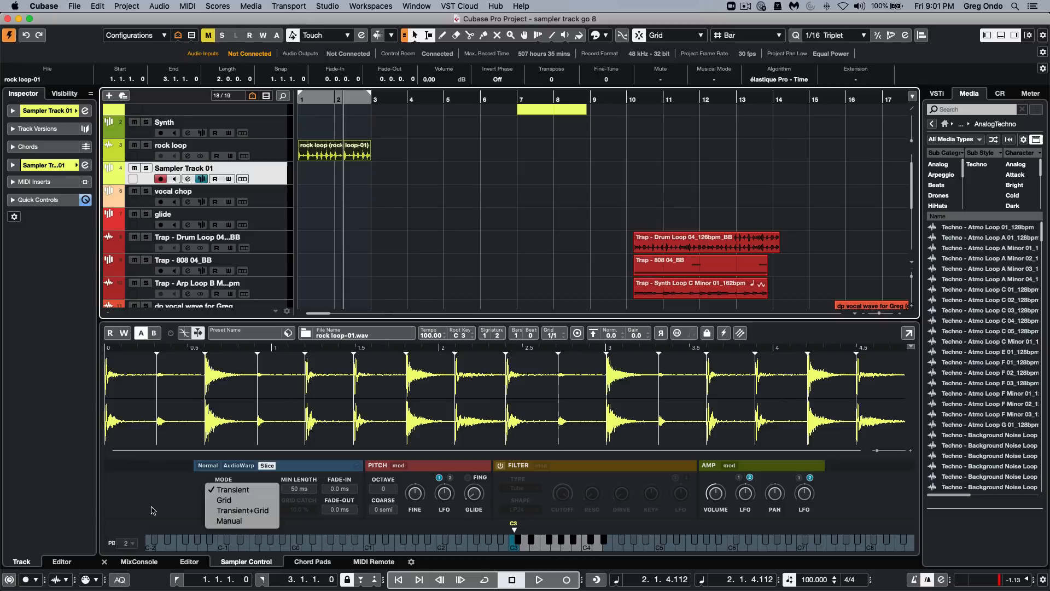
left_click(233, 489)
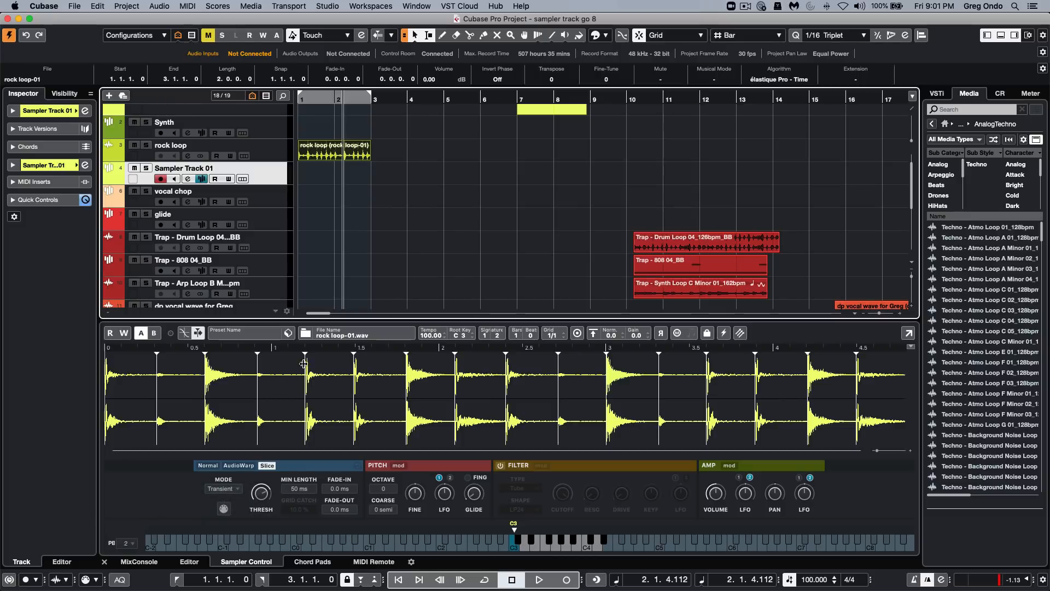
mouse_move(281, 490)
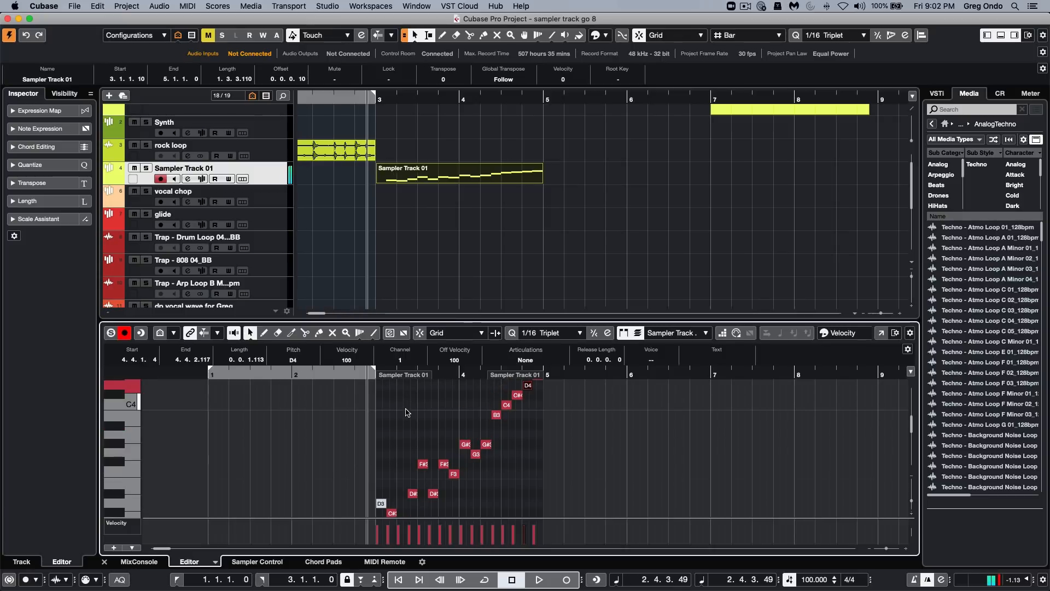
Step: Lower the MIDI part's final note to A#3, then select the vocal chop track
left_click(527, 424)
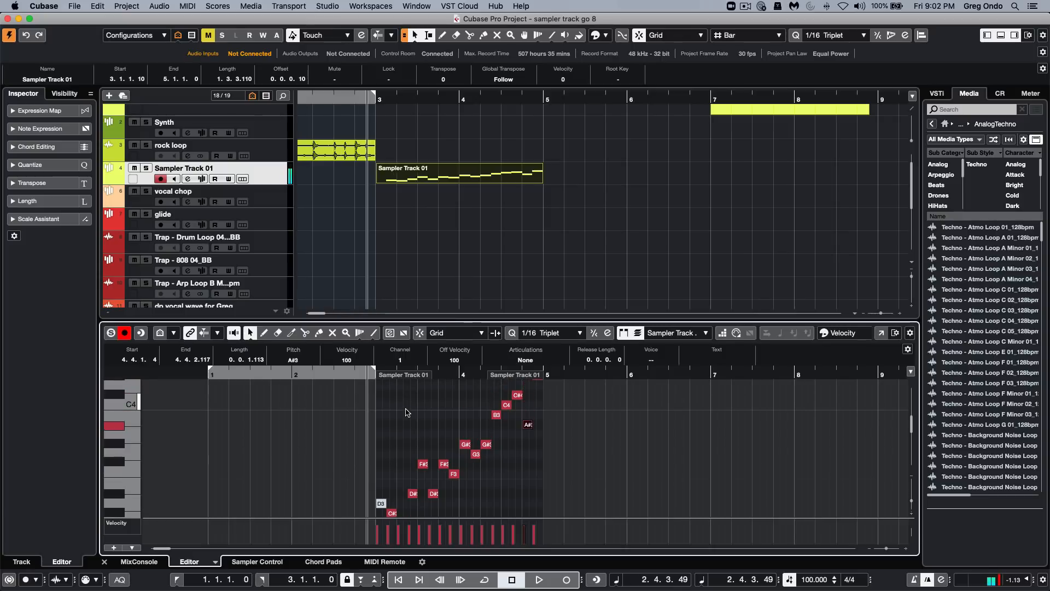
left_click(538, 580)
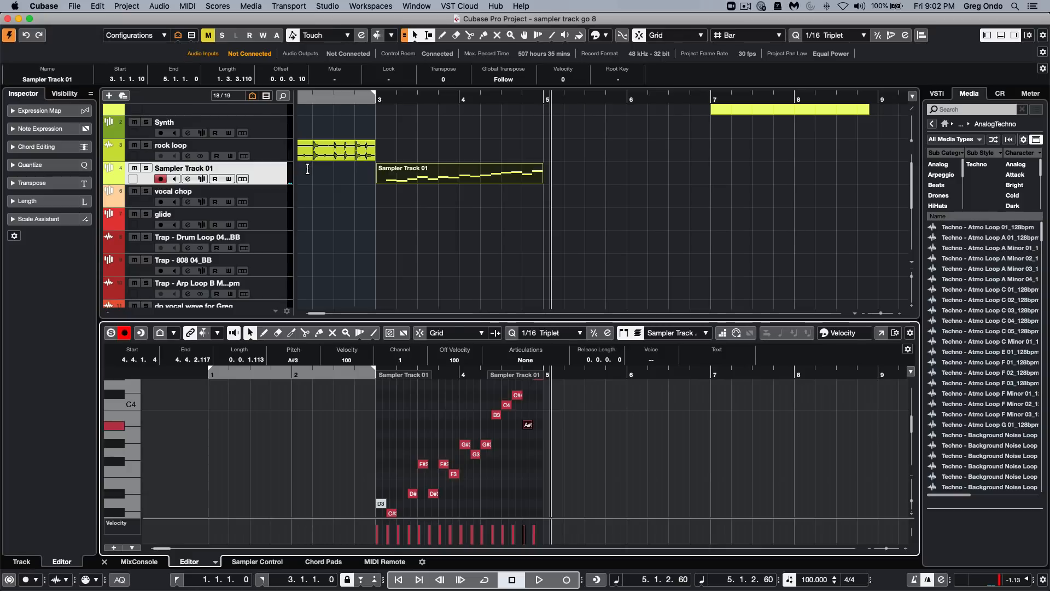
mouse_move(262, 203)
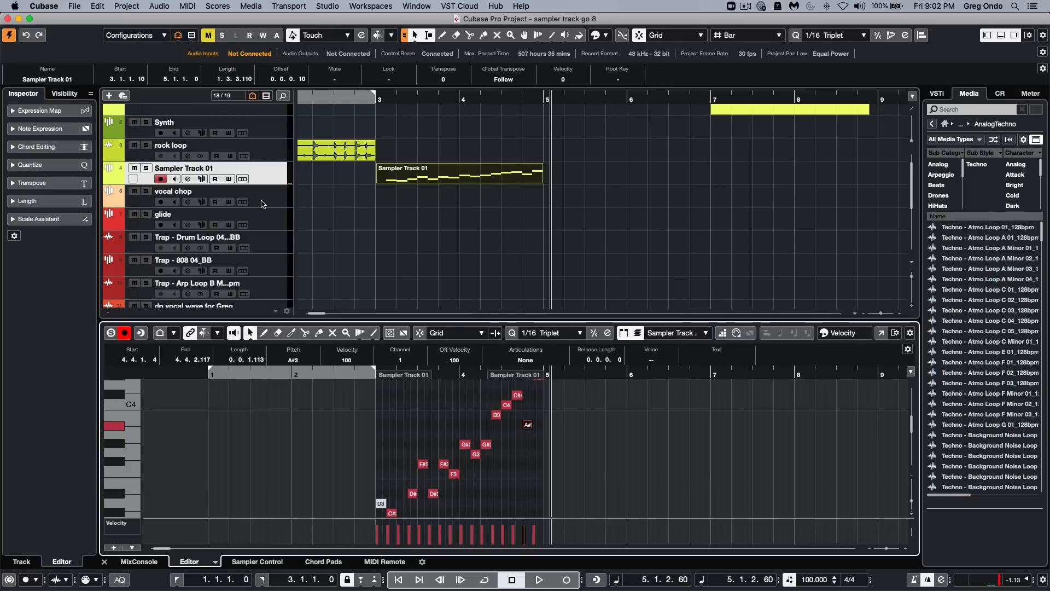
left_click(173, 191)
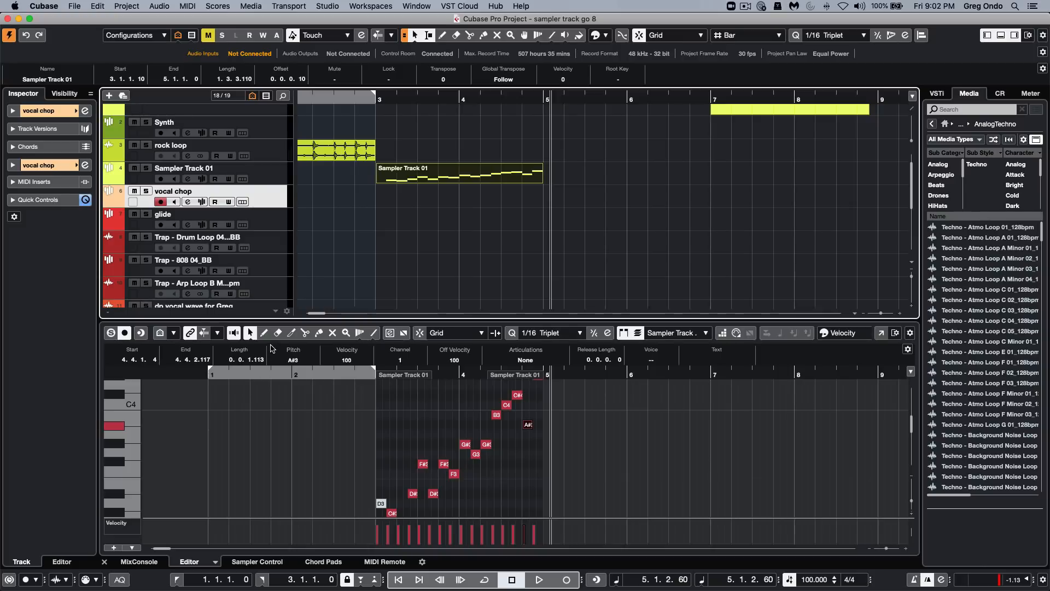
Step: Open the vocal chop's sampler, switch to B Slice-mode settings, and audition two slices
left_click(257, 561)
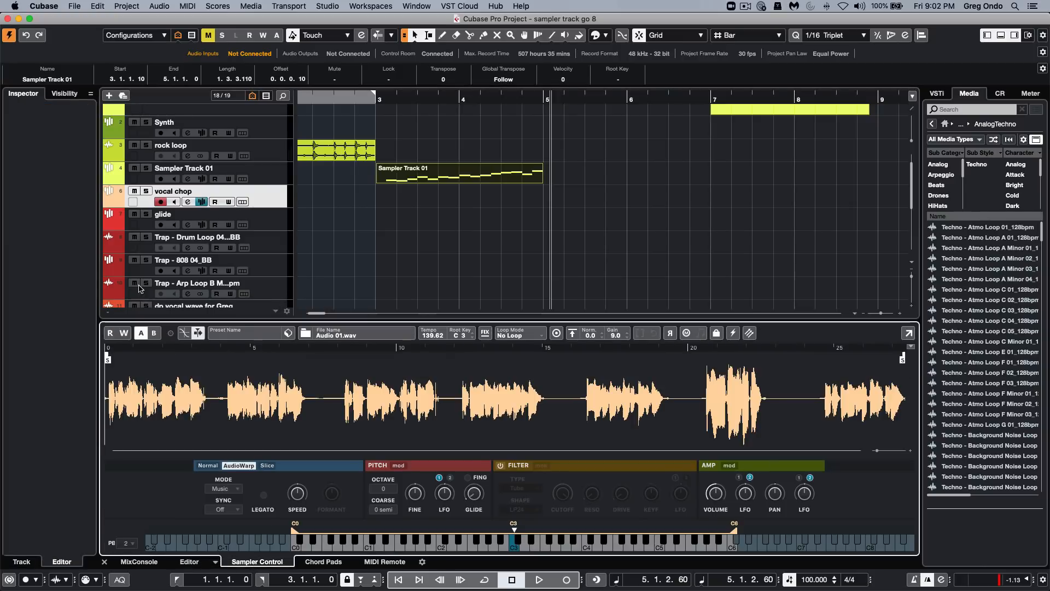
mouse_move(136, 317)
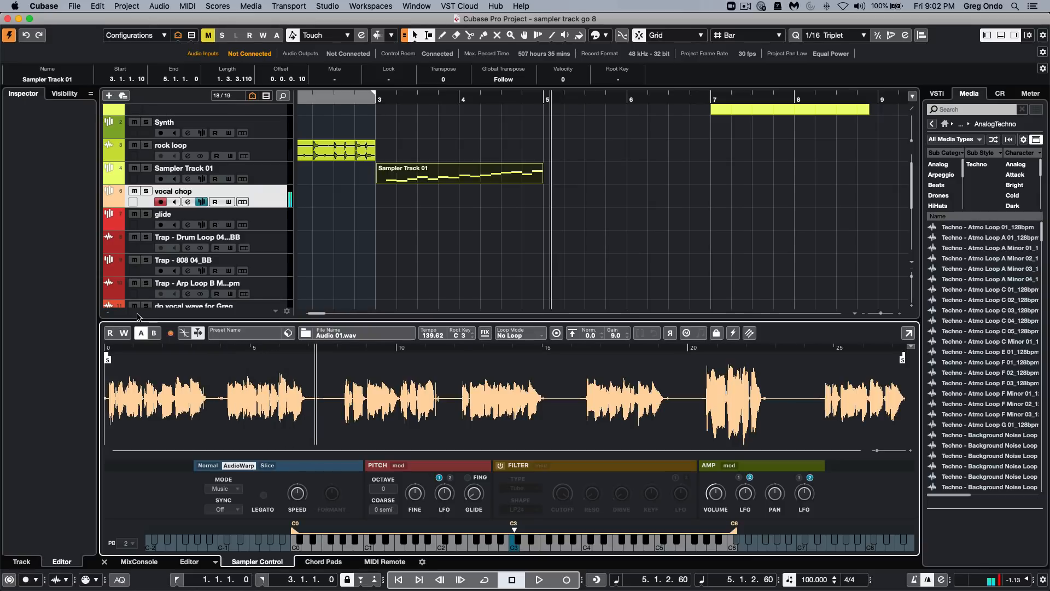
left_click(170, 333)
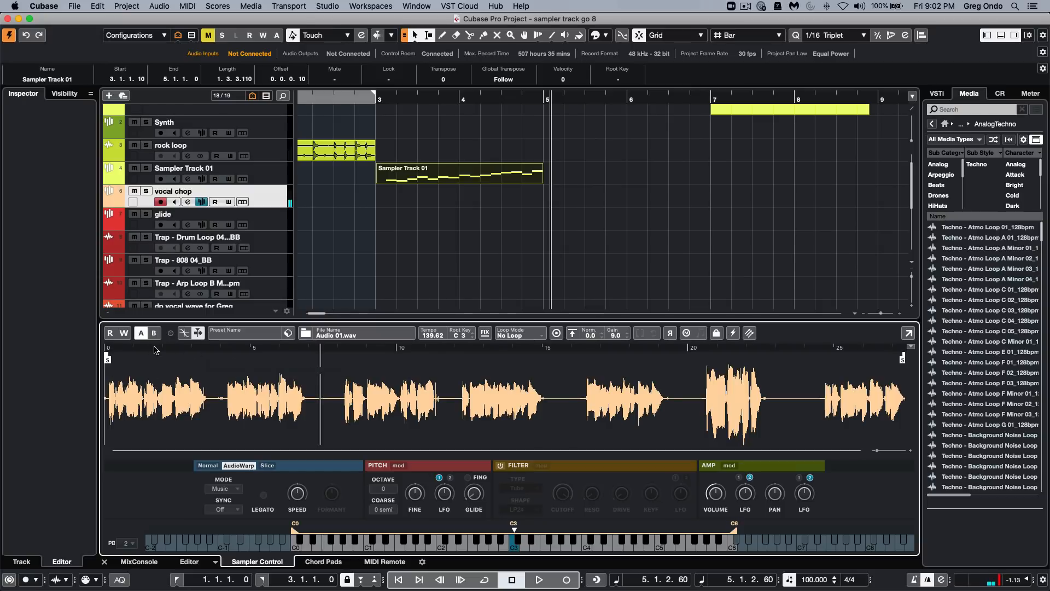
mouse_move(155, 334)
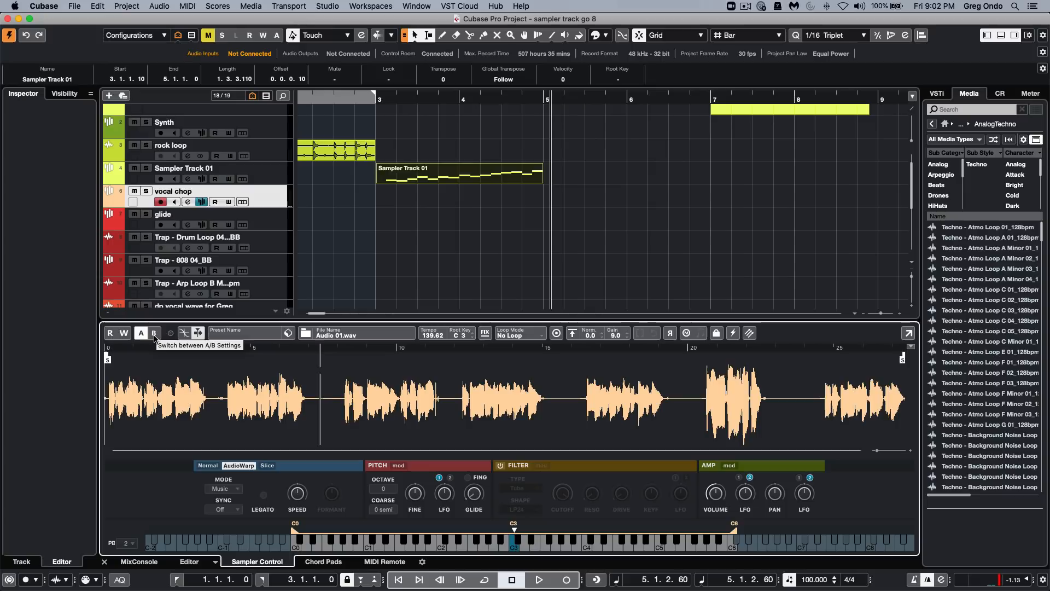
left_click(266, 465)
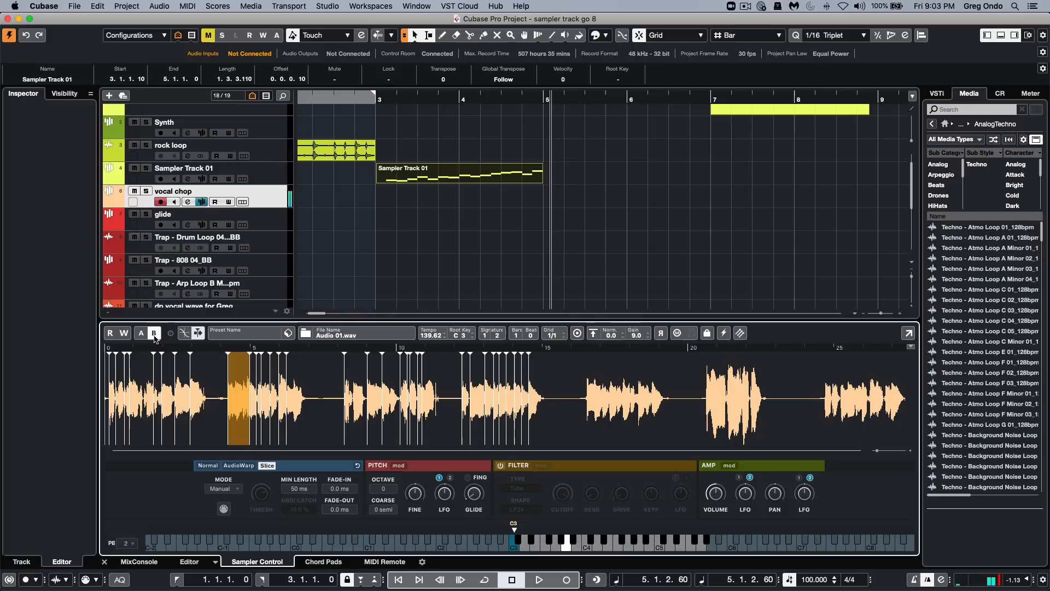
left_click(313, 399)
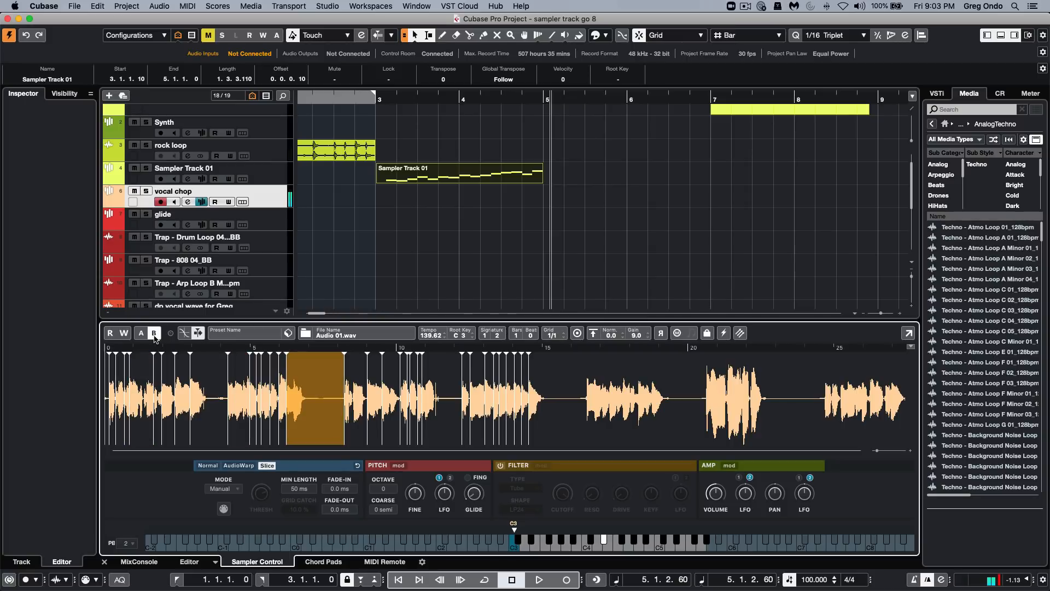
left_click(392, 399)
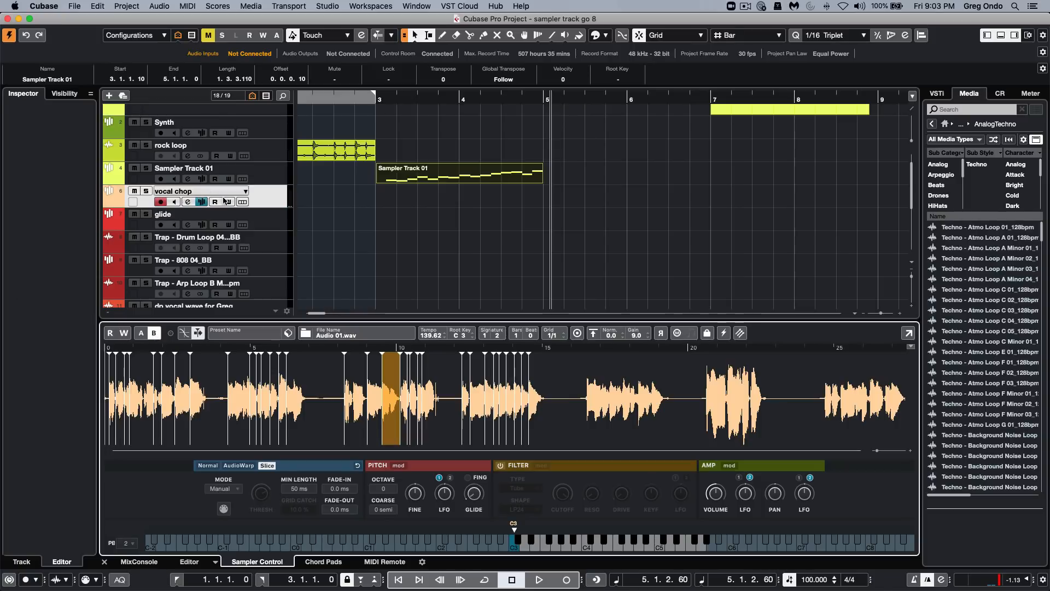
Step: Select the glide track to show its 043 Kick 5K sample in Sampler Control
left_click(163, 214)
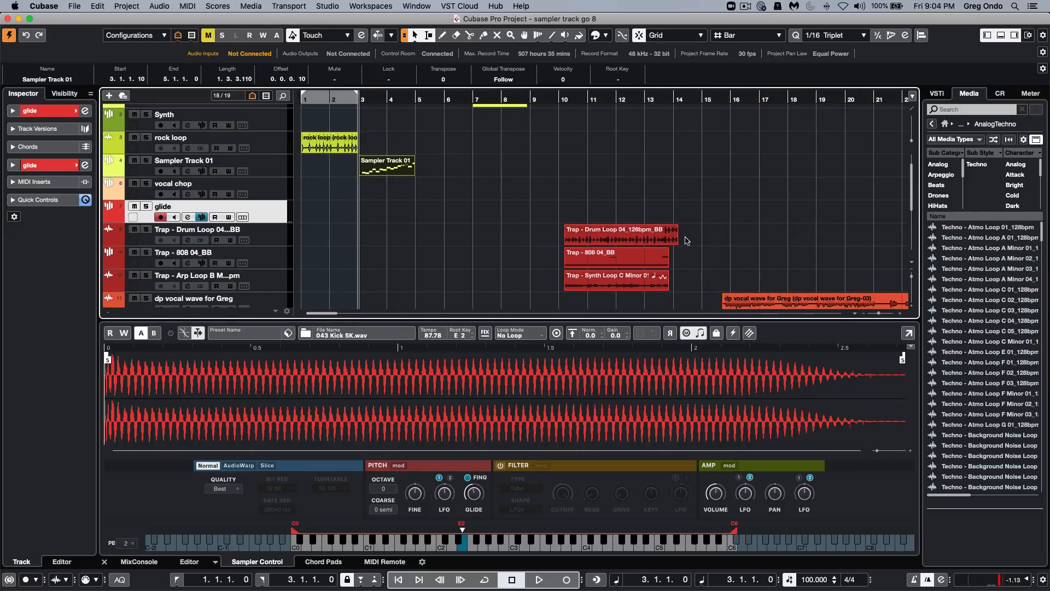
Step: Select the second dp vocal wave track, showing its Greg-01 sample in AudioWarp mode
scroll("up", 3)
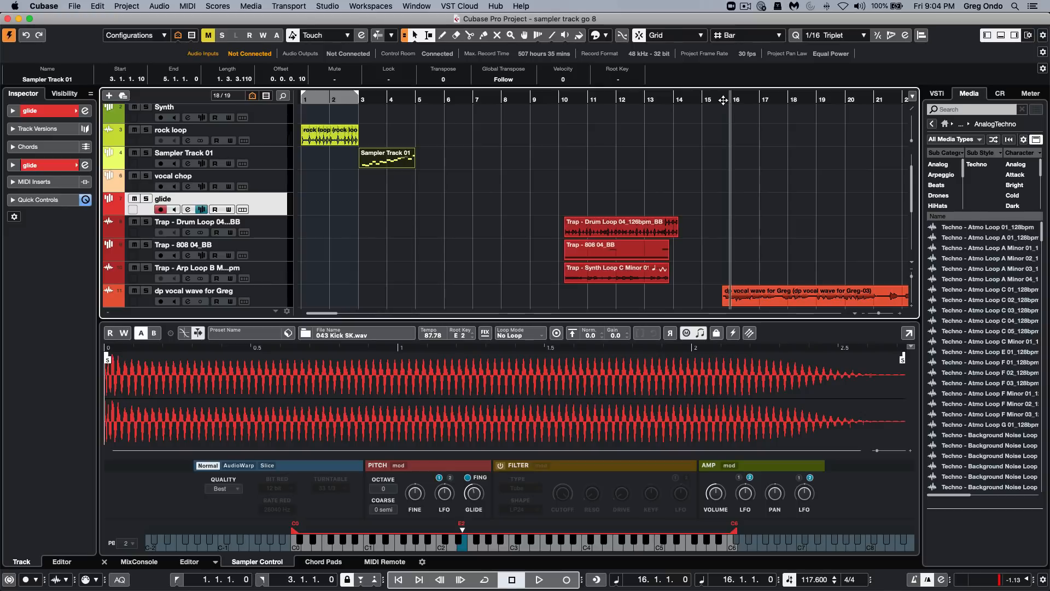
left_click(537, 579)
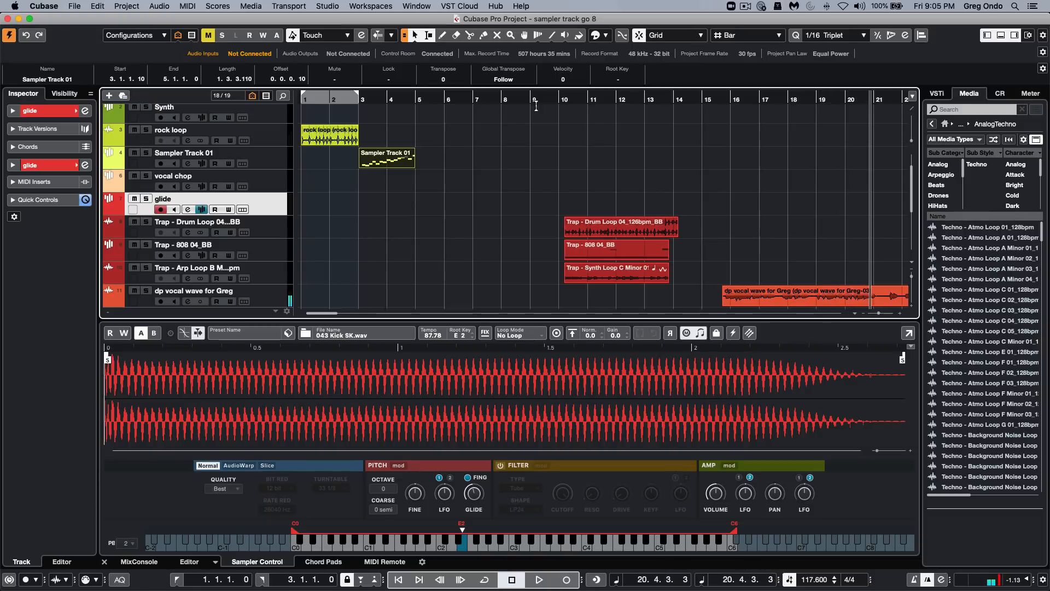
scroll("down", 3)
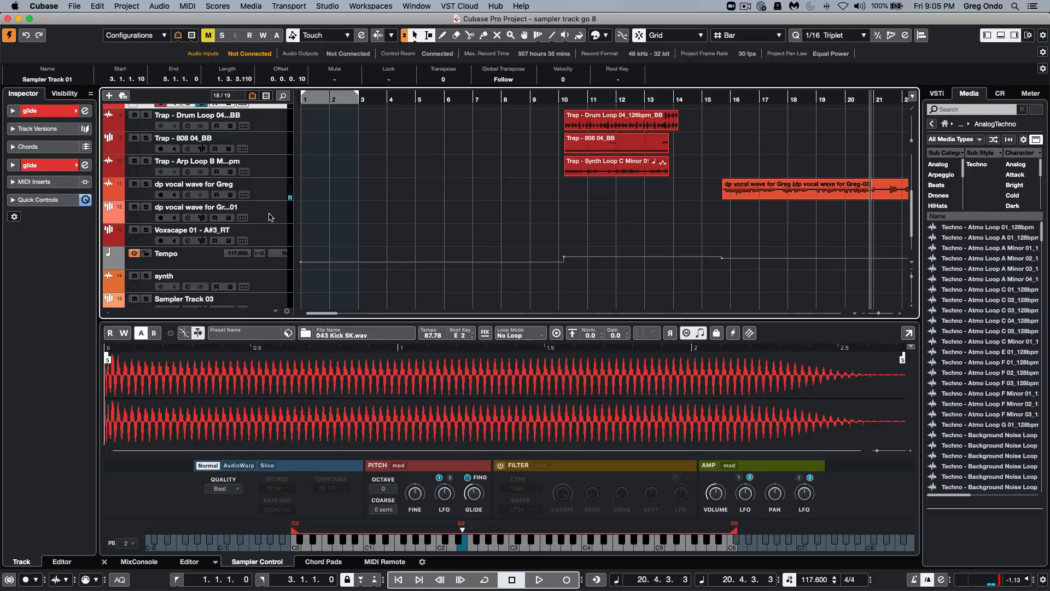
left_click(194, 206)
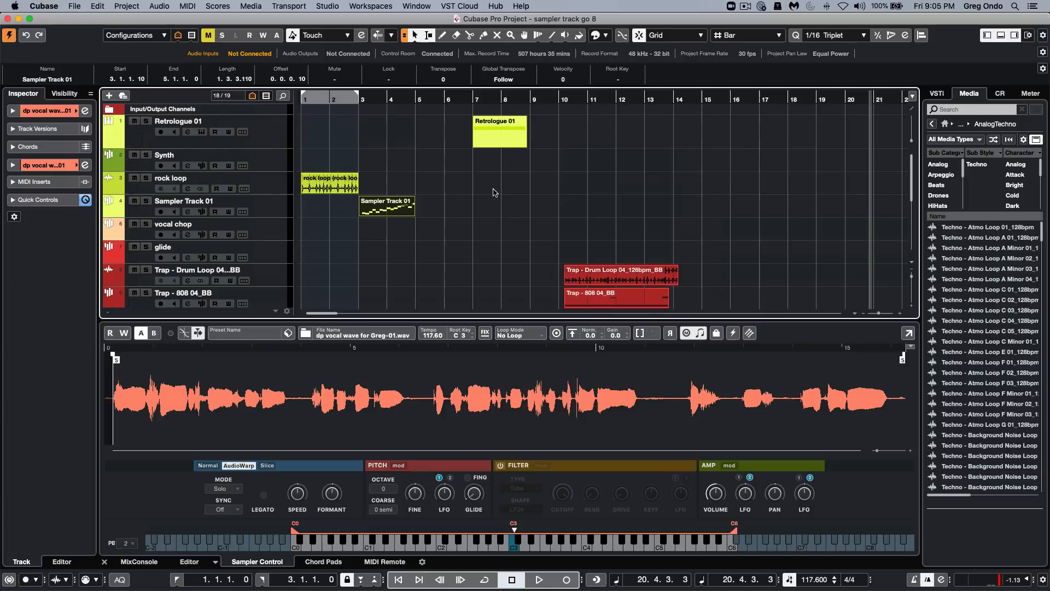
mouse_move(269, 176)
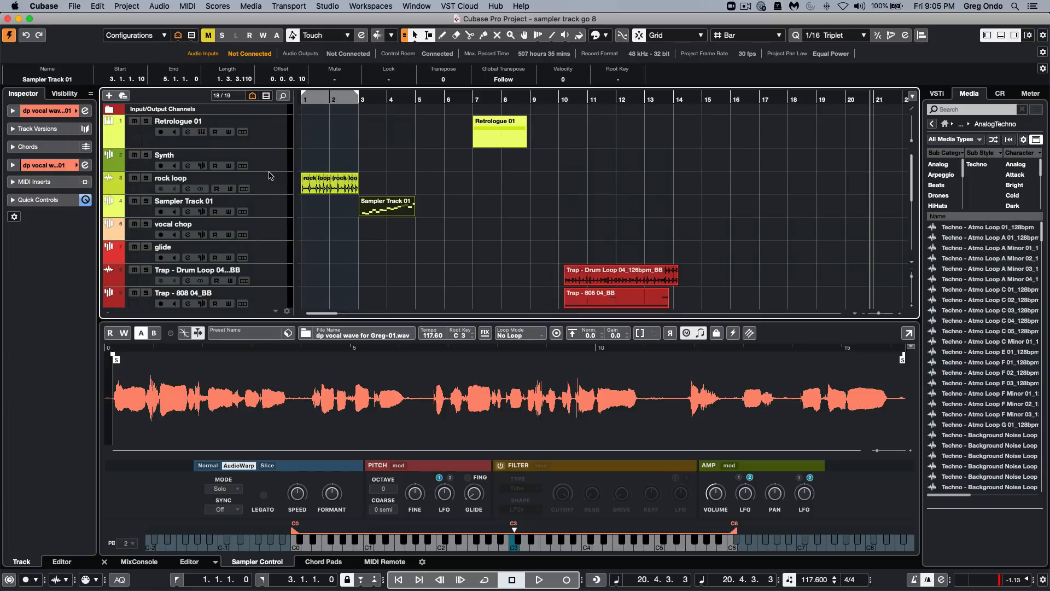
Step: Select the Synth track and enable the sampler's Tube LP24 filter
left_click(164, 154)
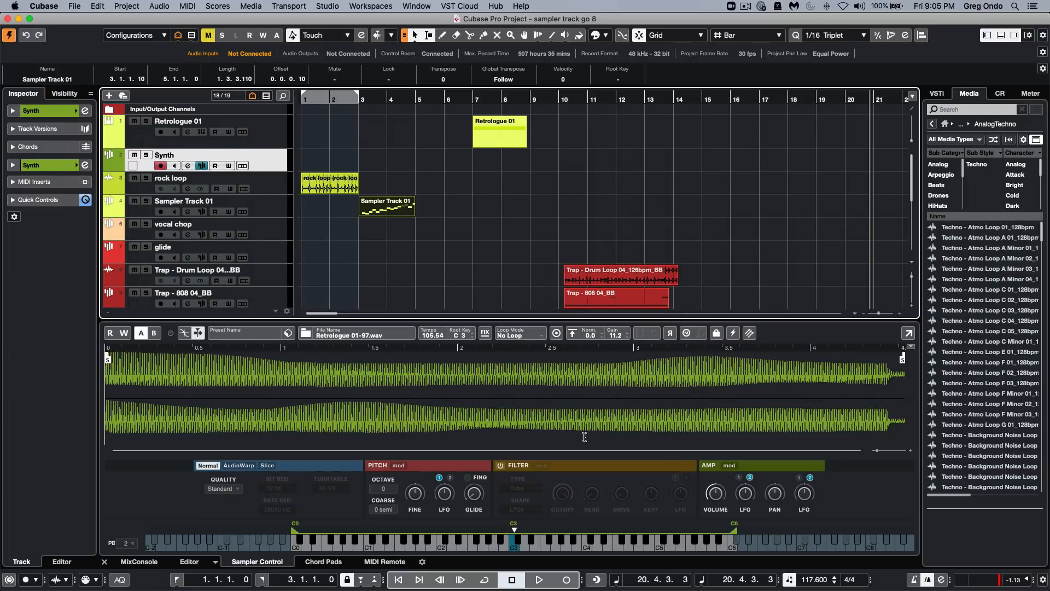
left_click(499, 465)
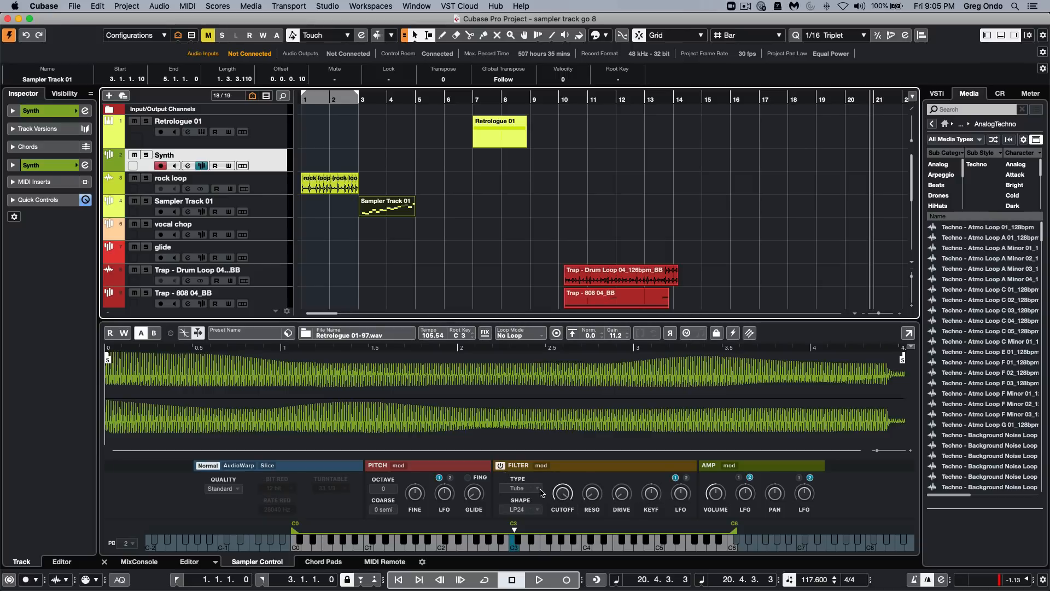
left_click(523, 488)
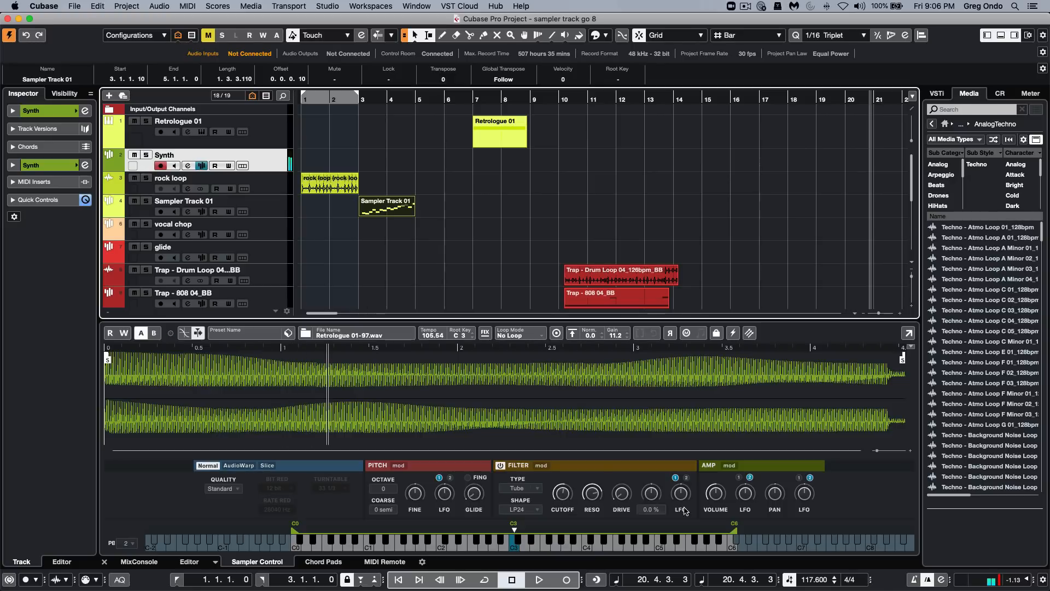
mouse_move(653, 492)
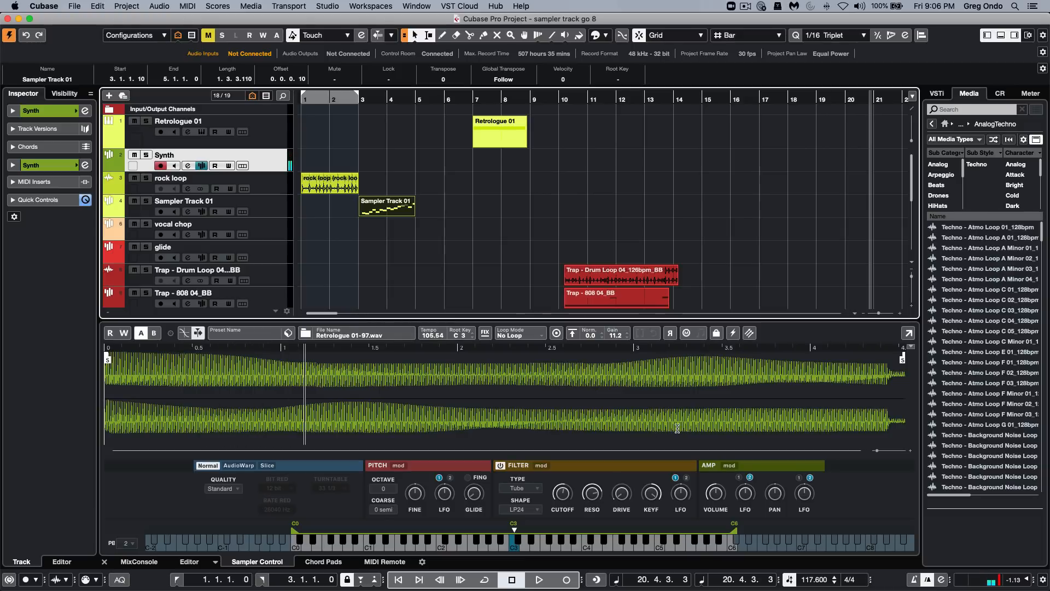
mouse_move(540, 465)
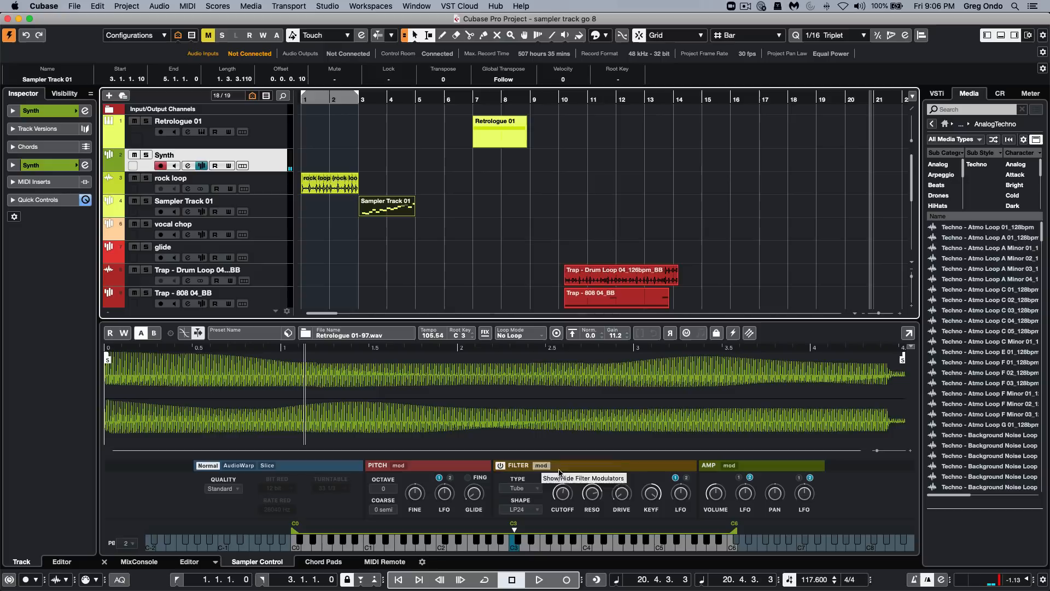
mouse_move(623, 478)
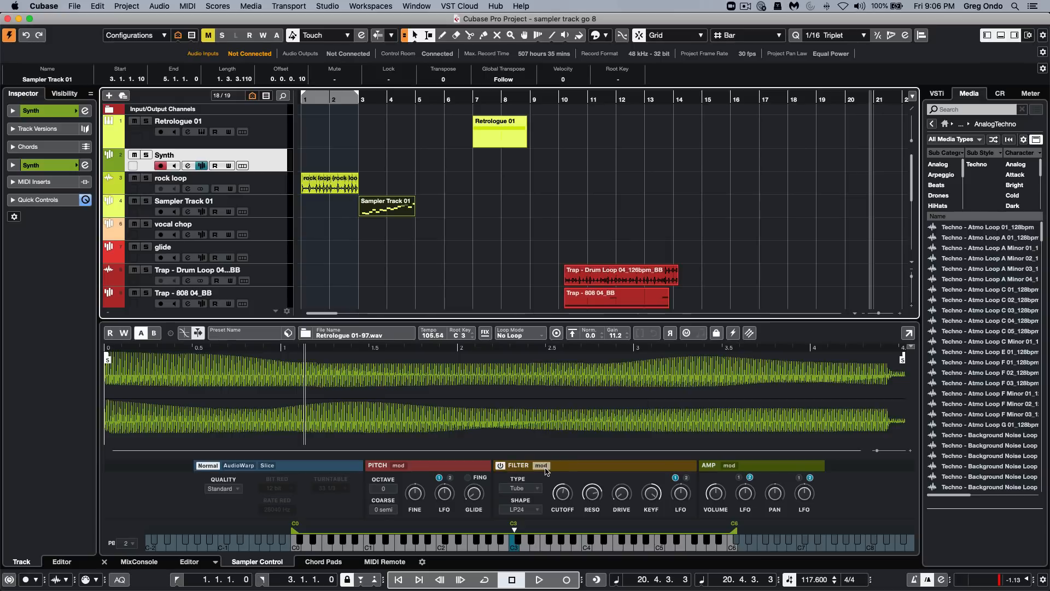
Step: Show the filter envelope and LFO editor via the Filter section's mod button
left_click(541, 465)
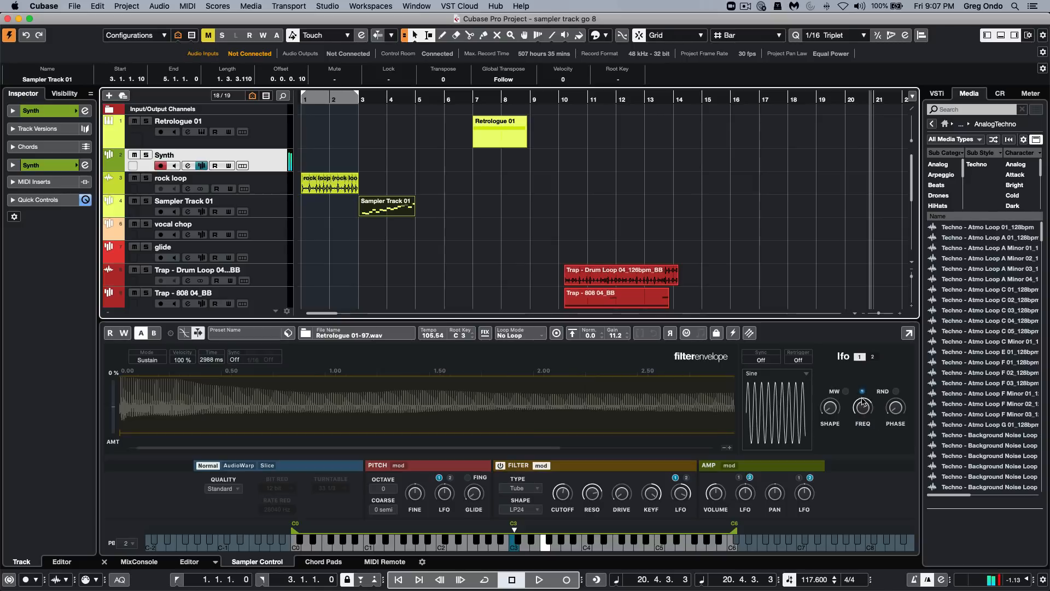
left_click(896, 407)
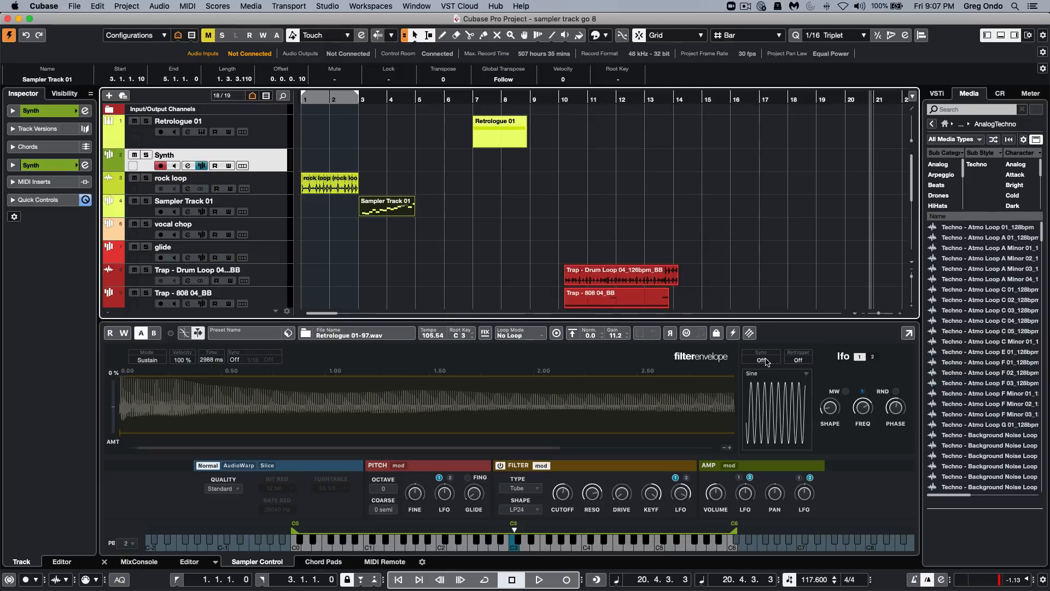
Step: Sync the filter LFO to tempo with retrigger, then view the second LFO's settings
left_click(777, 373)
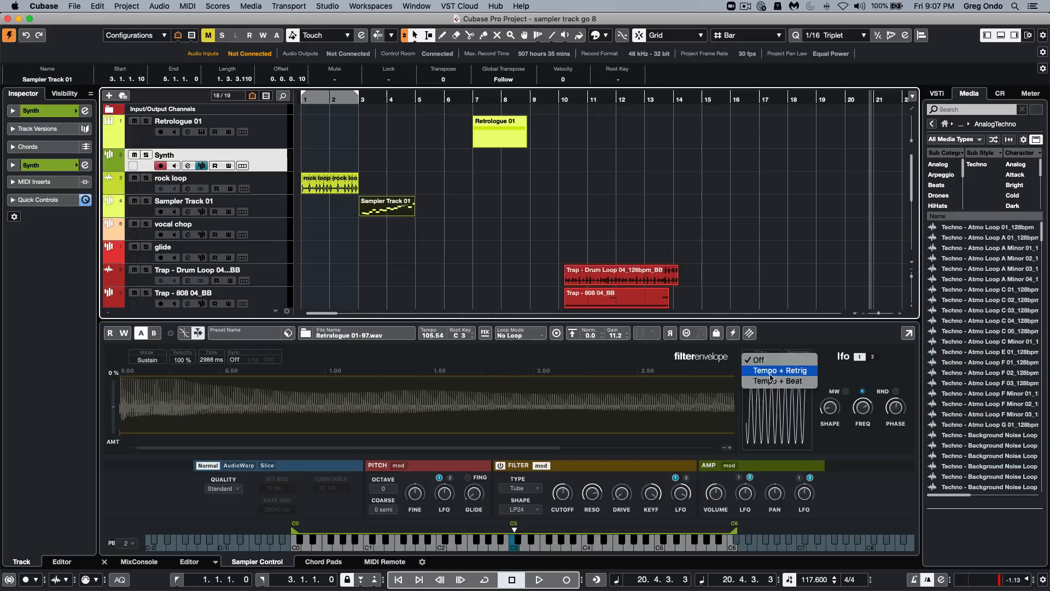
left_click(778, 370)
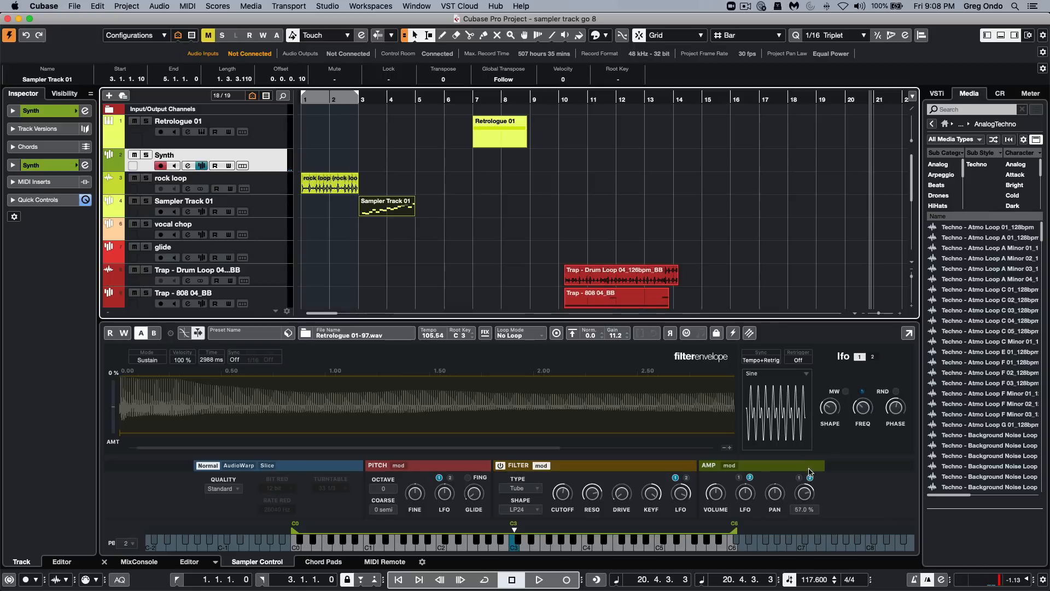
left_click(872, 356)
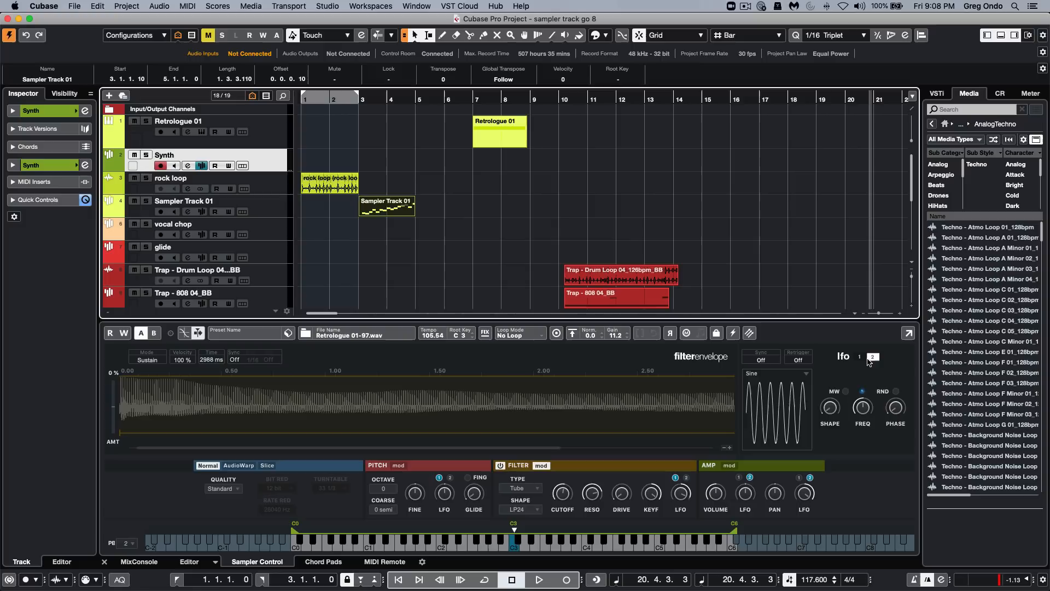
left_click(859, 355)
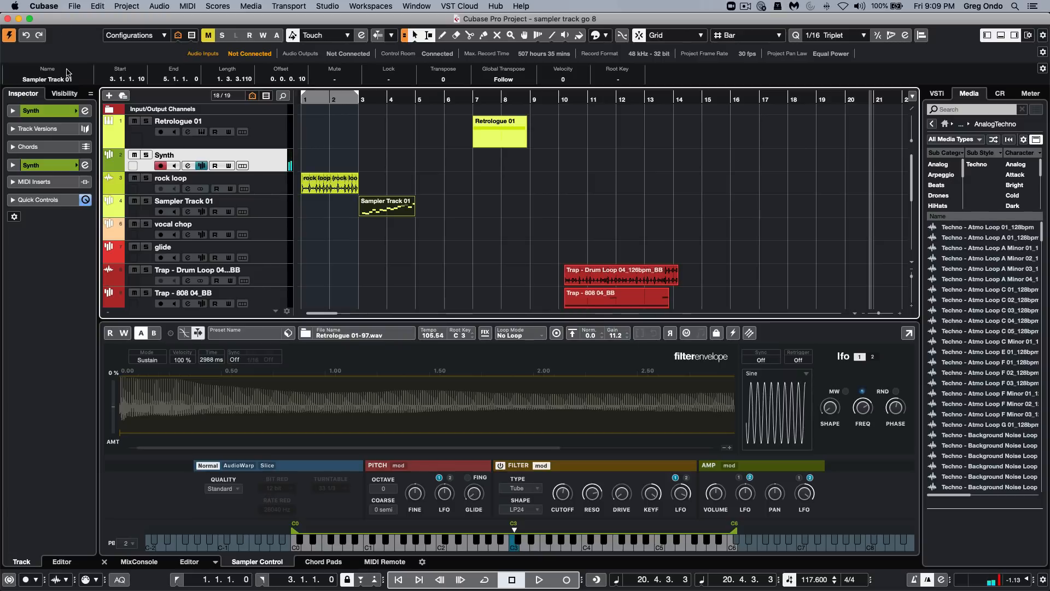
Step: Activate the Gate and Compressor modules in the Synth track's Channel Strip
left_click(188, 165)
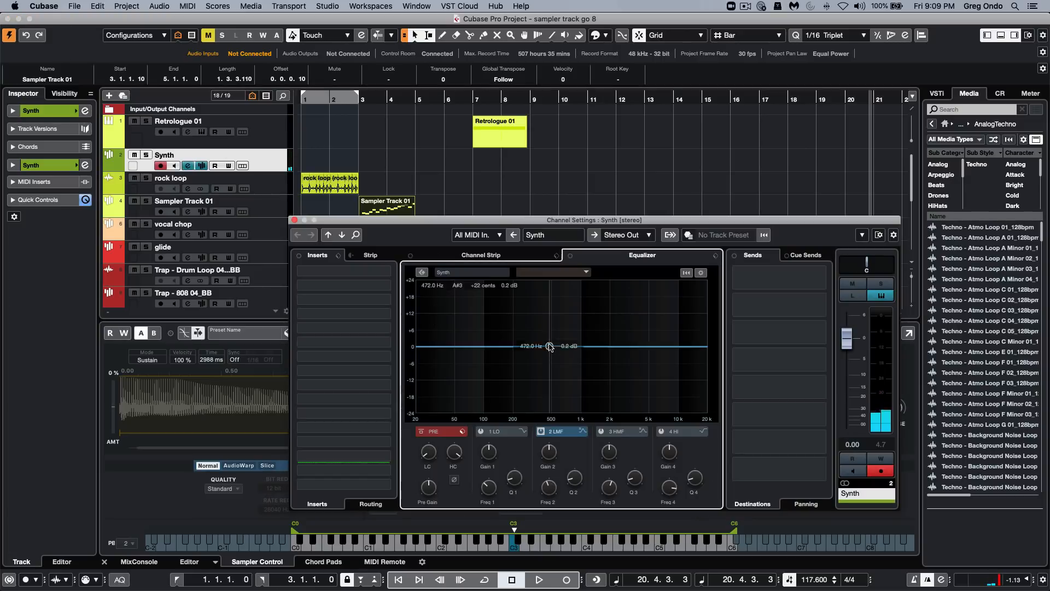
left_click(480, 254)
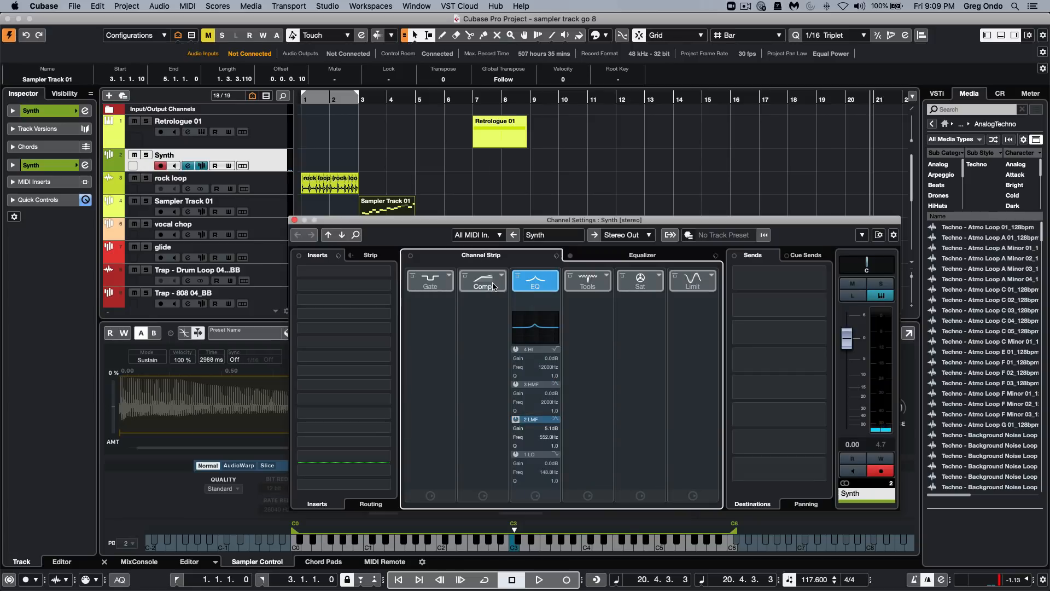
left_click(481, 278)
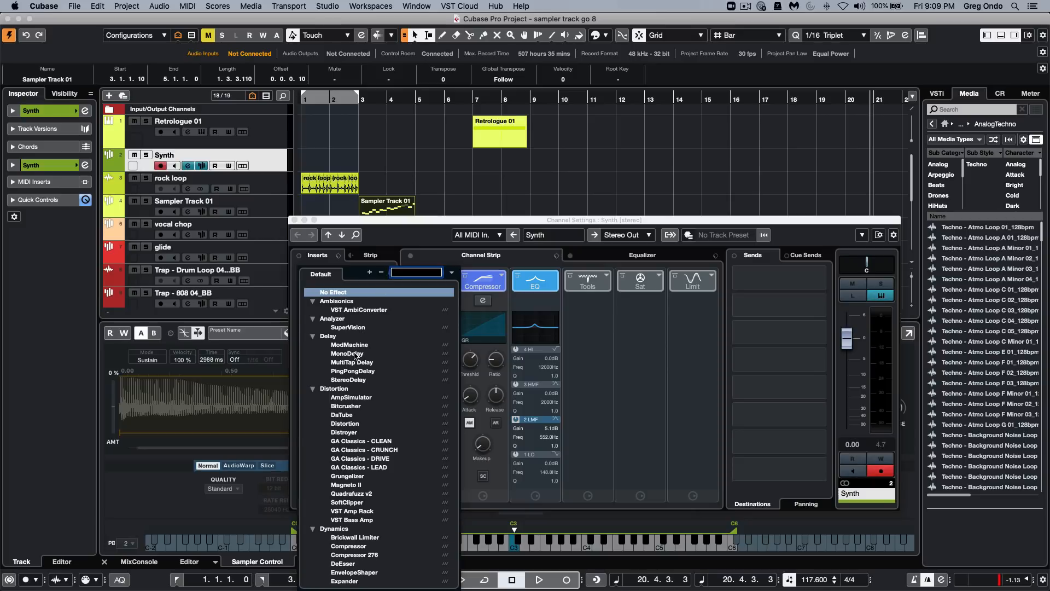
Step: Add a MonoDelay insert to the Synth track and close its plugin and channel windows
left_click(349, 353)
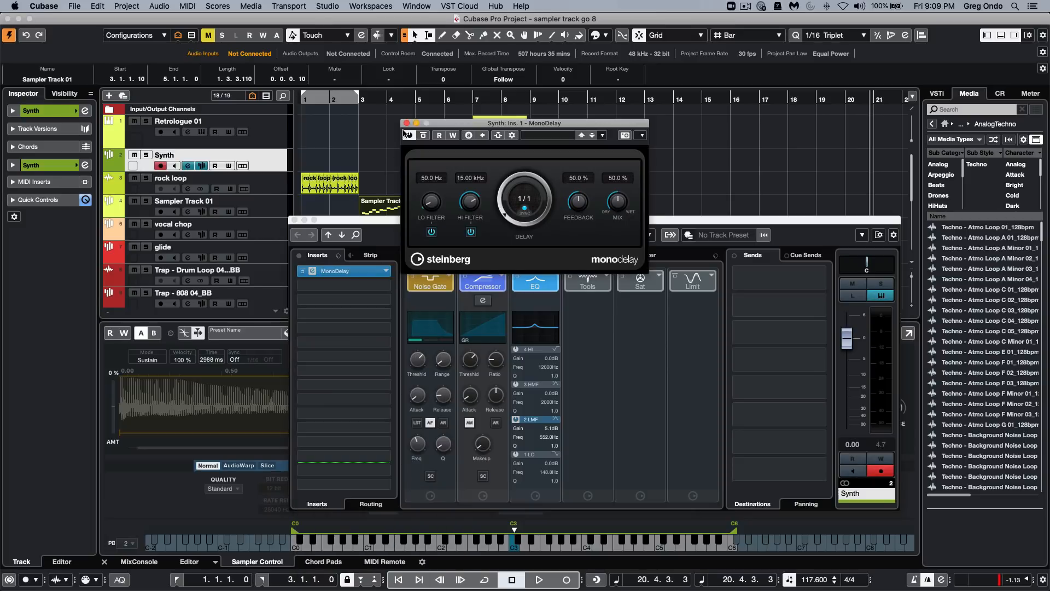
left_click(405, 122)
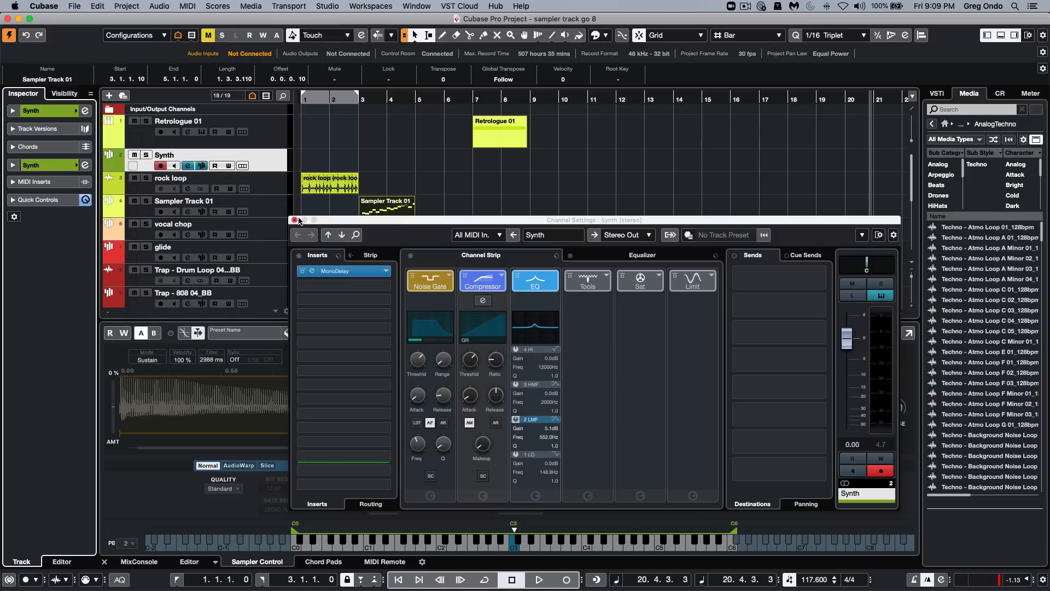
left_click(295, 219)
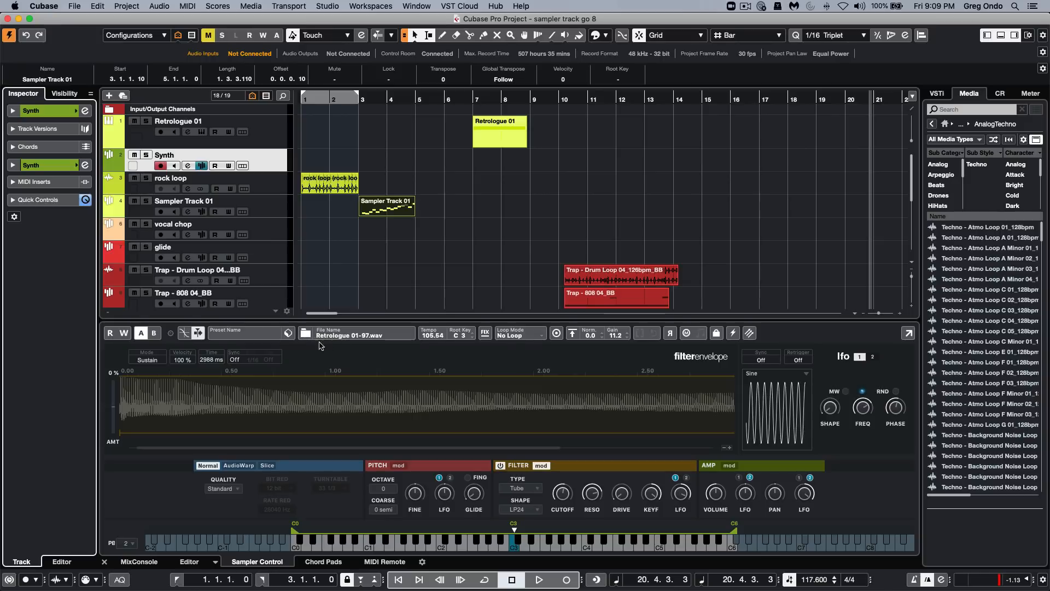
Step: Save the Synth sampler track's settings as a track preset named 'oihp9ug'
left_click(288, 334)
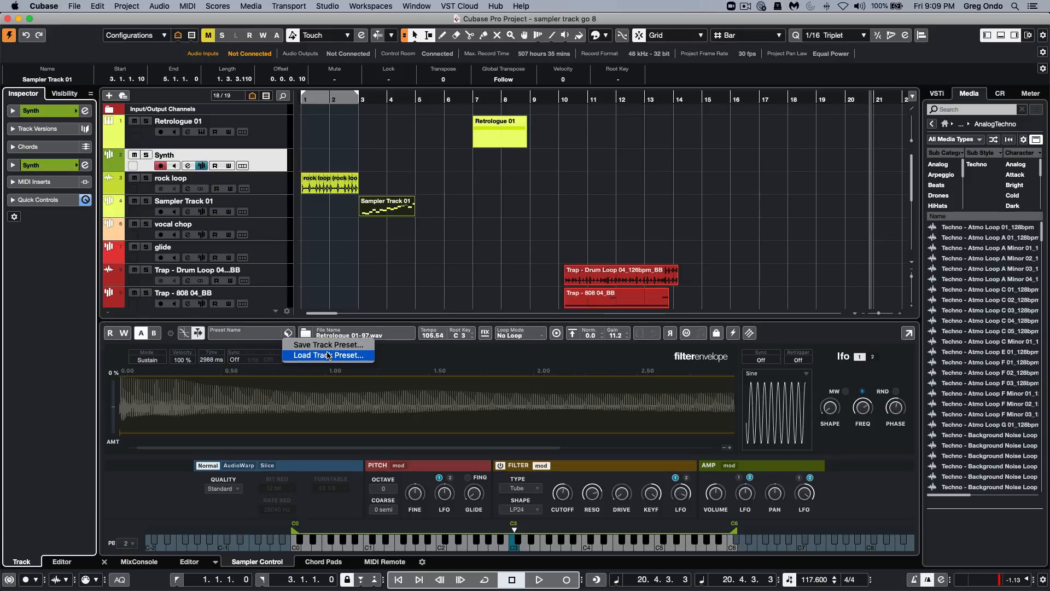
mouse_move(328, 344)
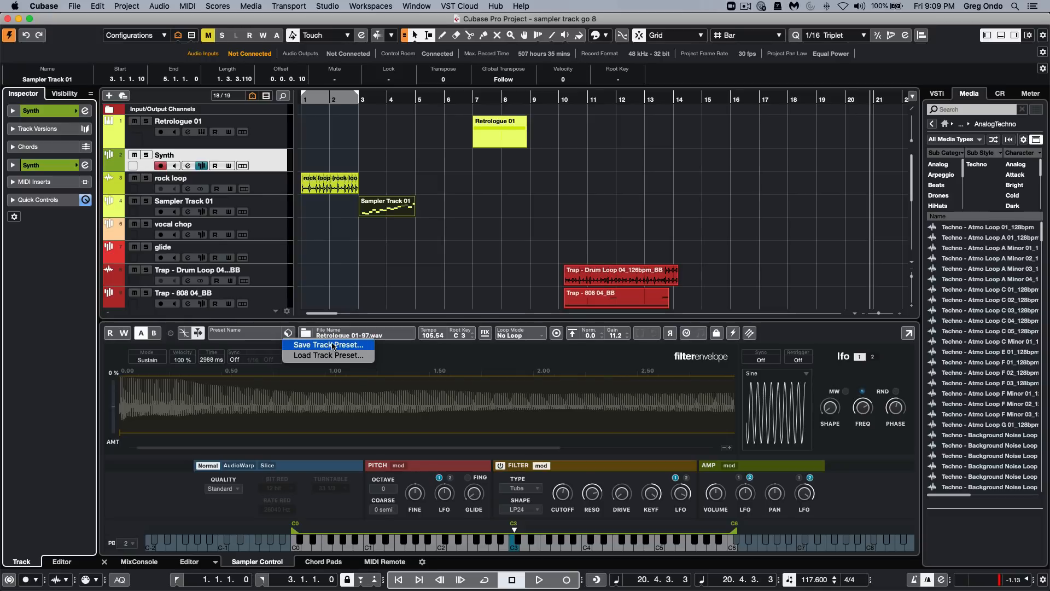
left_click(327, 344)
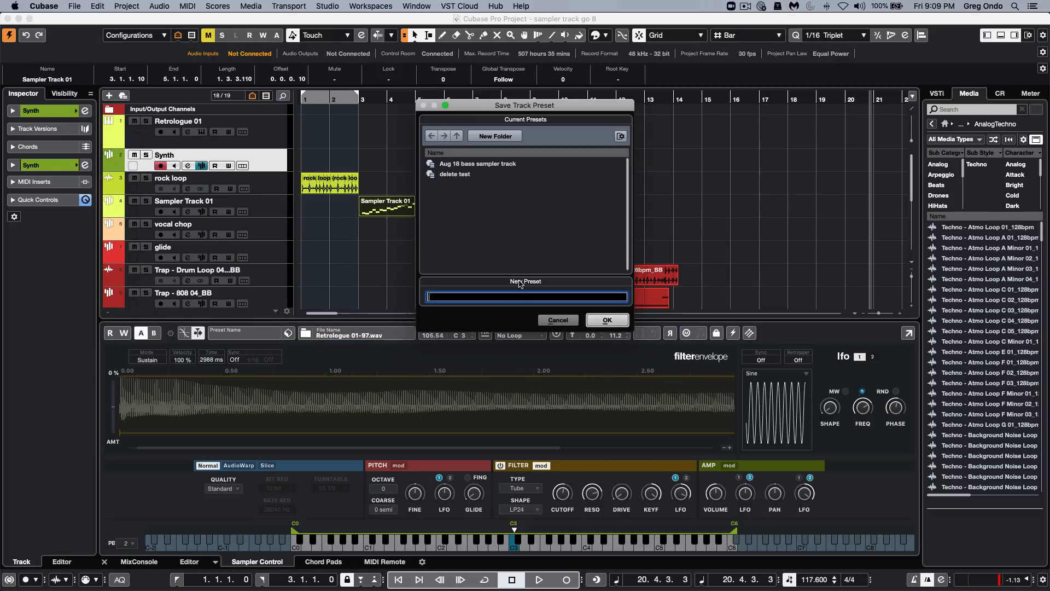
type("oihp9ug")
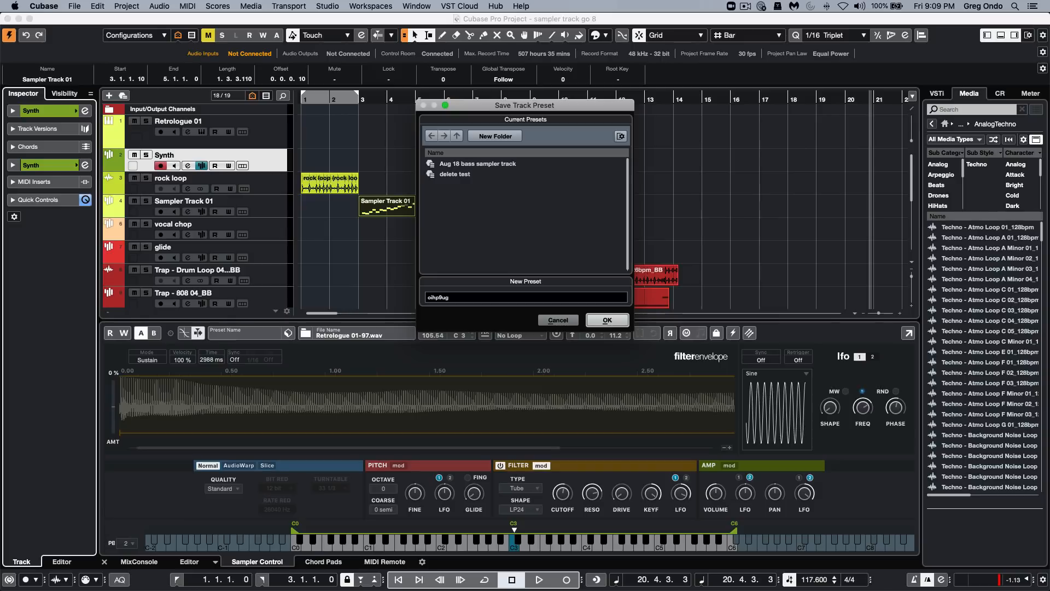
mouse_move(606, 319)
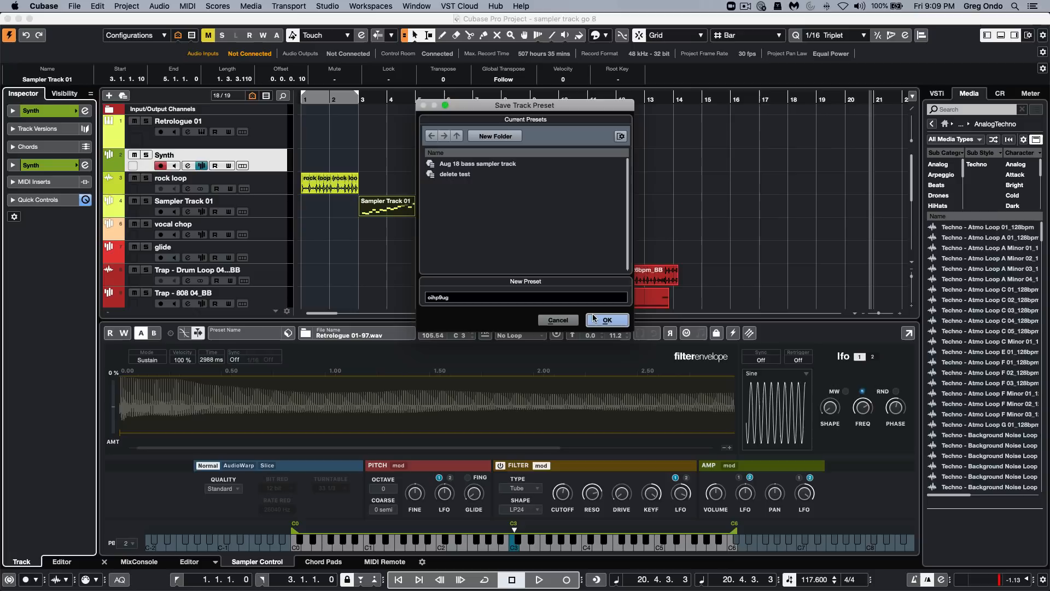
left_click(606, 320)
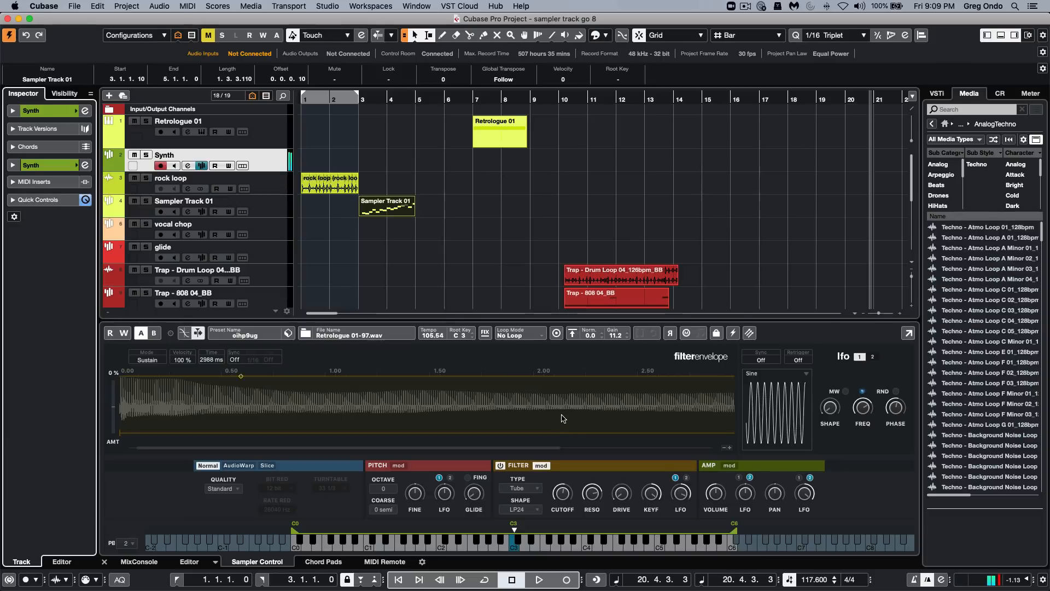
mouse_move(808, 322)
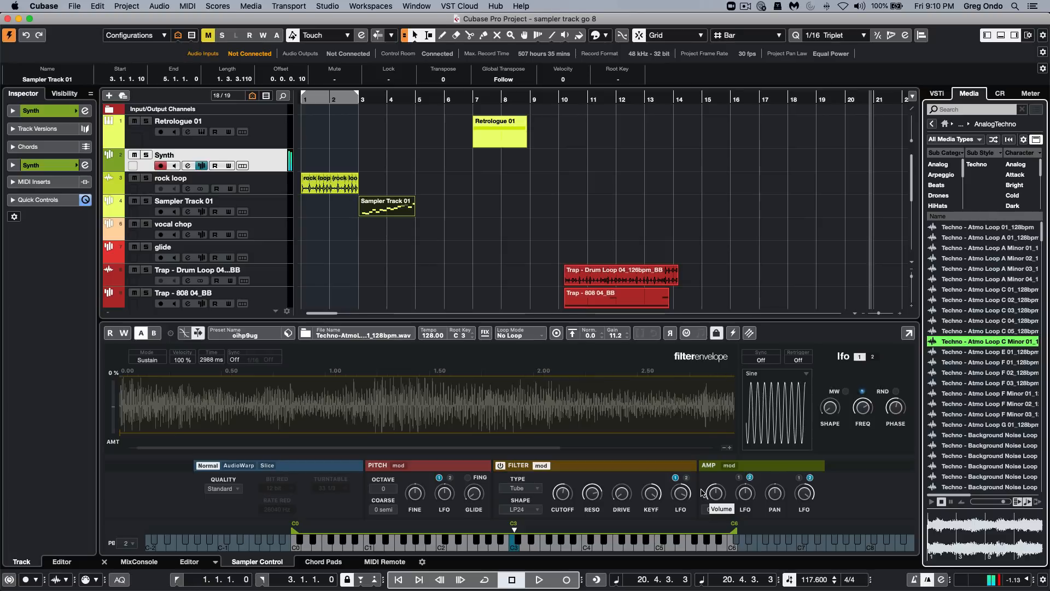
mouse_move(278, 365)
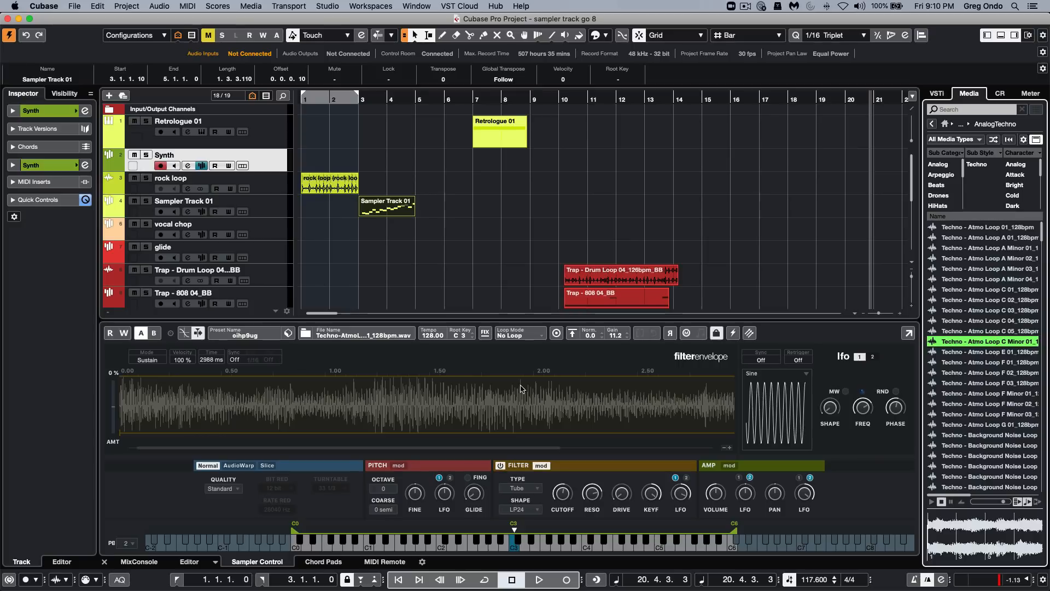
mouse_move(749, 334)
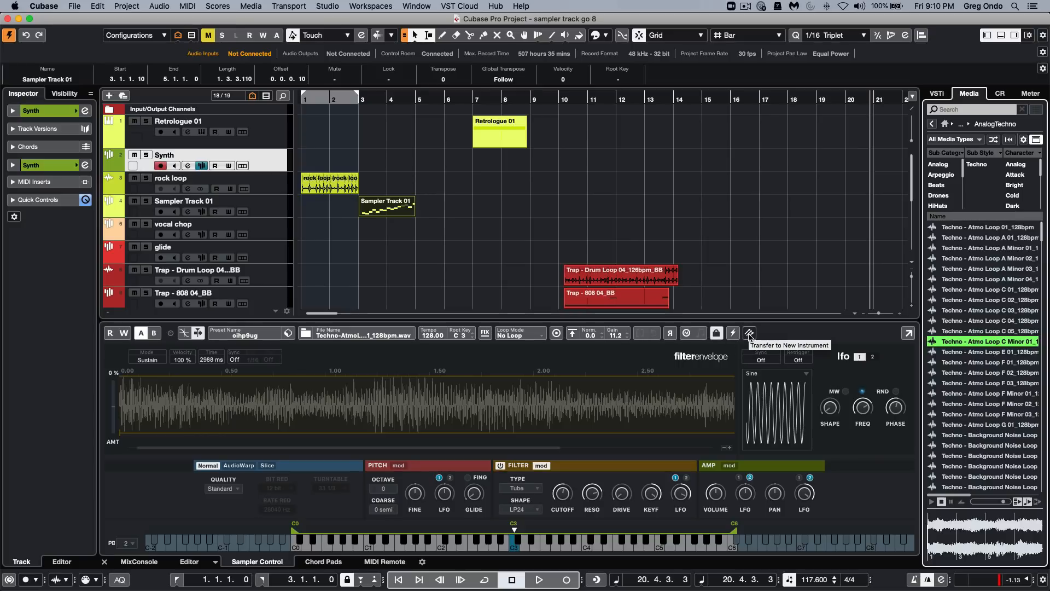
Step: Open the Transfer to New Instrument list for the atmo loop sample
left_click(748, 334)
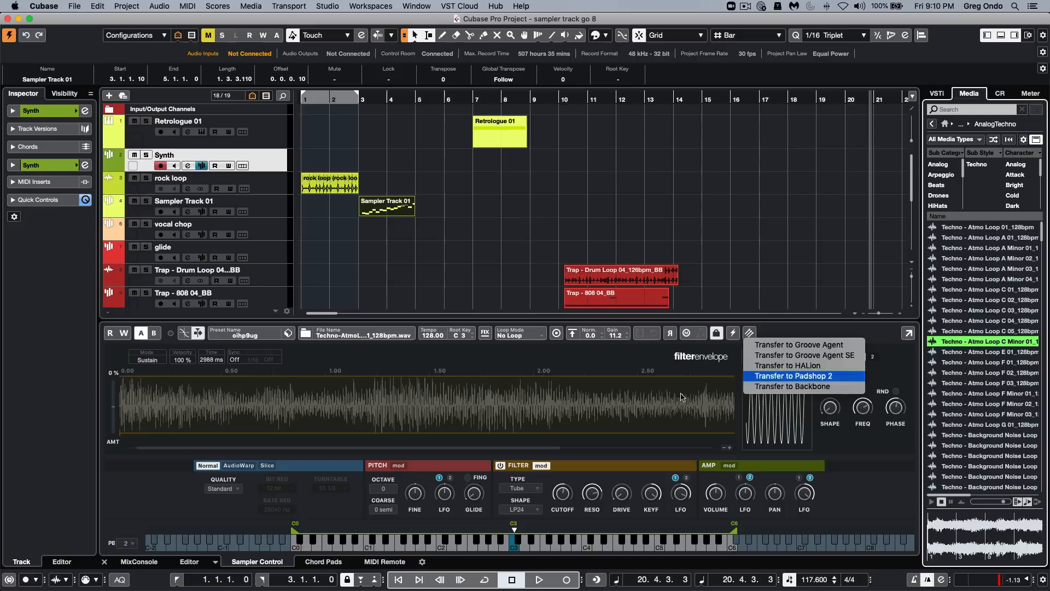
mouse_move(804, 355)
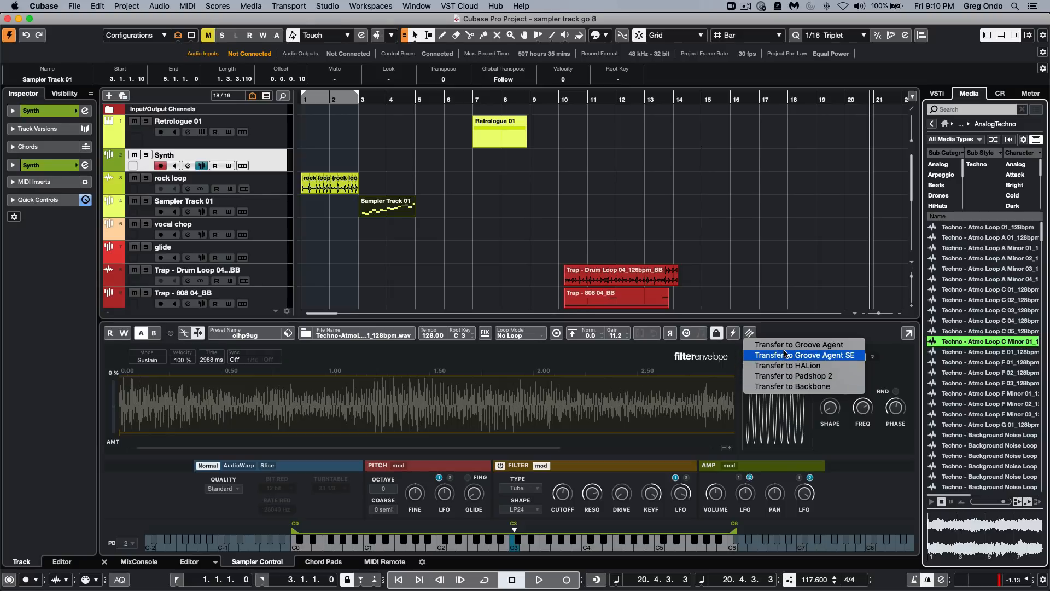
mouse_move(797, 345)
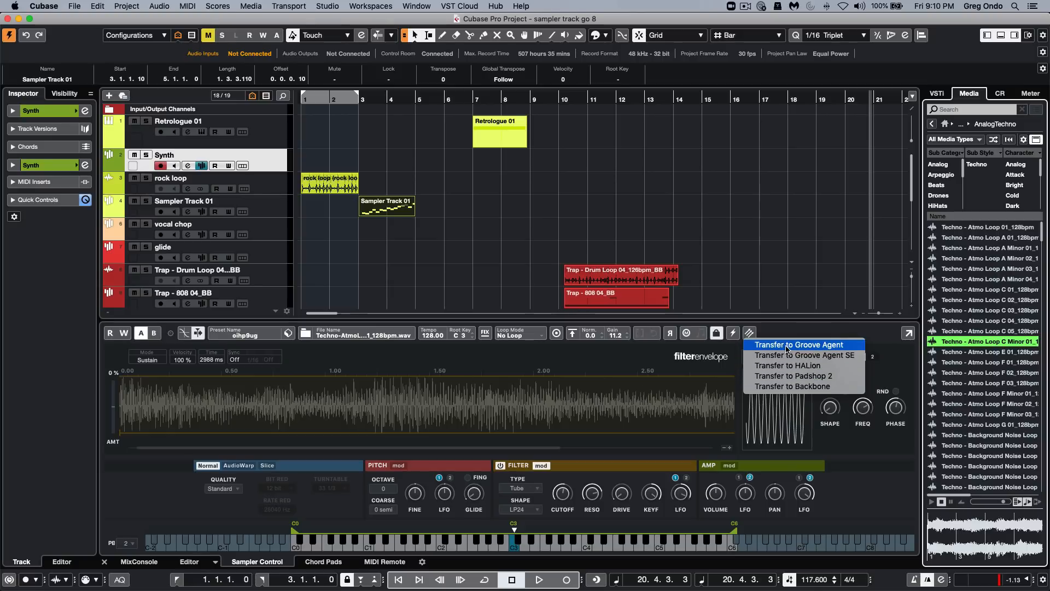
mouse_move(804, 356)
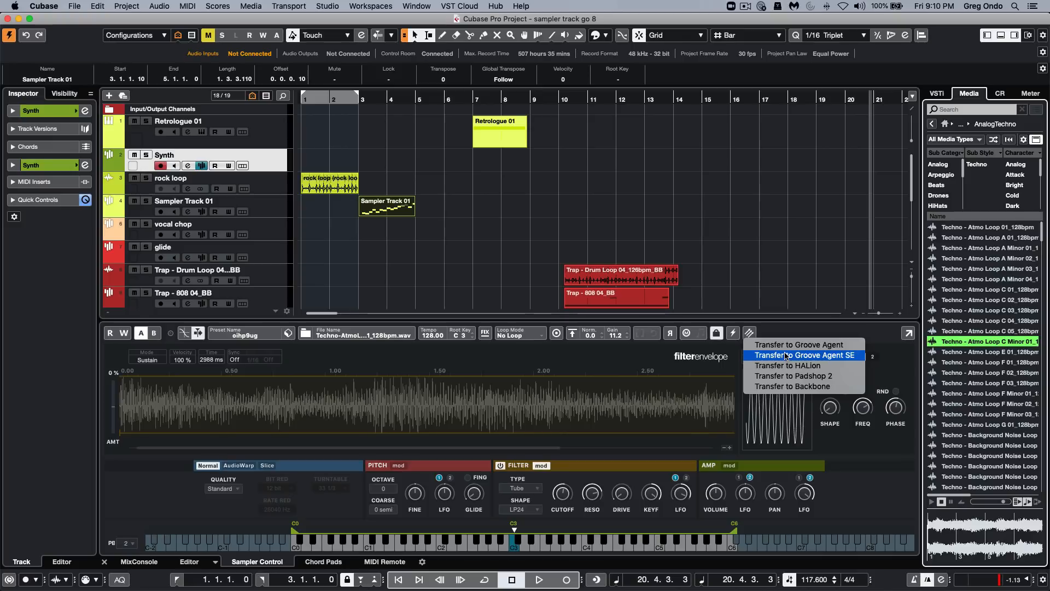
mouse_move(789, 365)
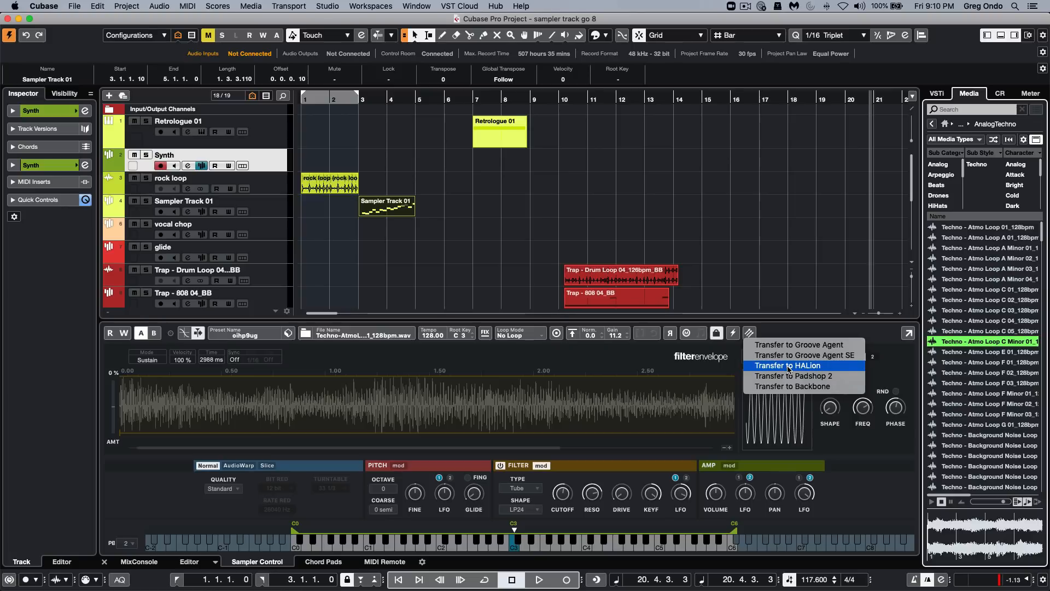
mouse_move(794, 376)
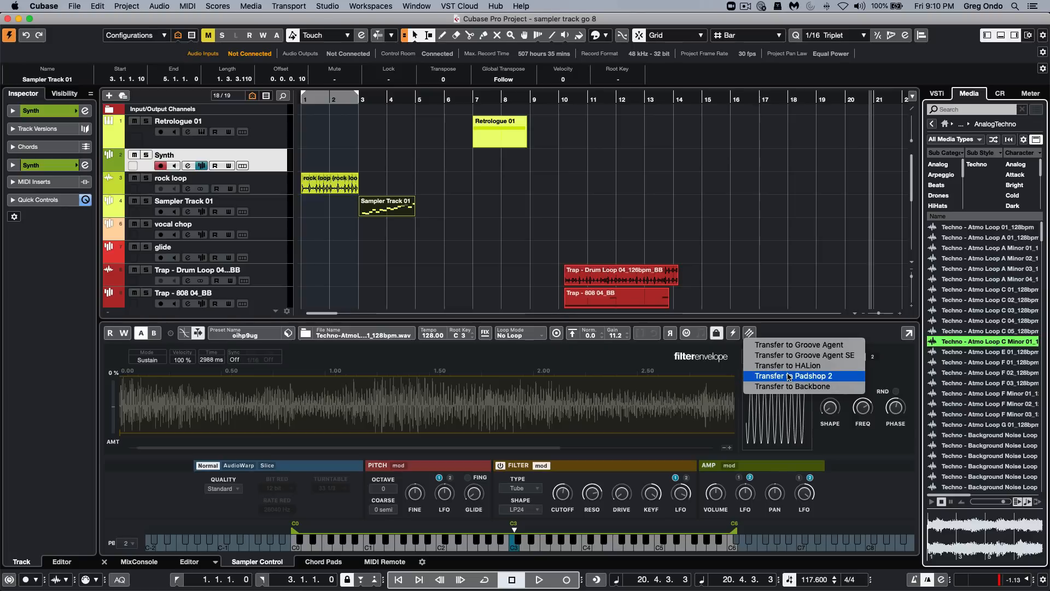
mouse_move(793, 386)
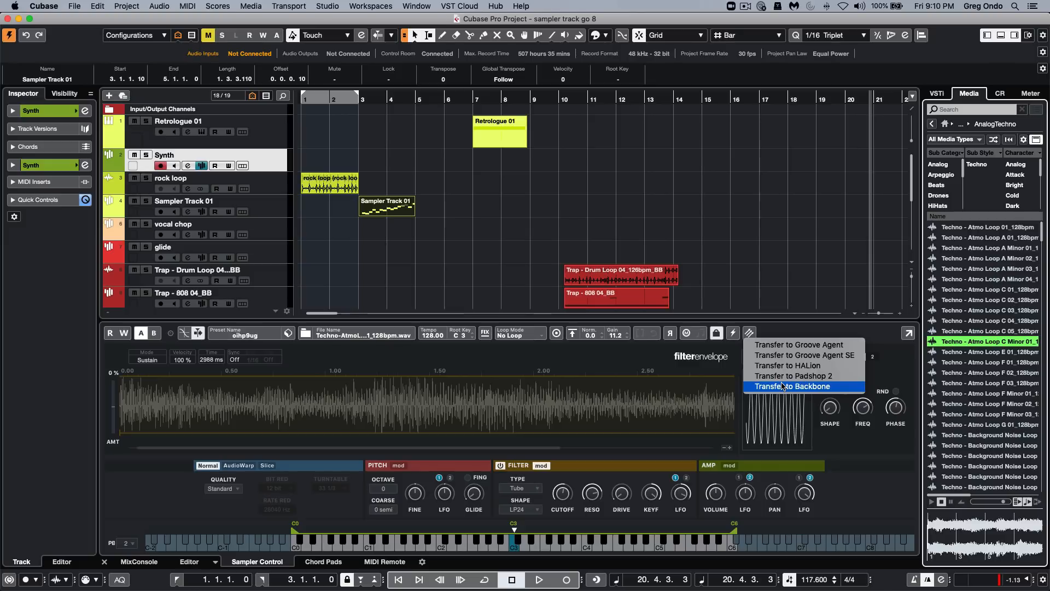